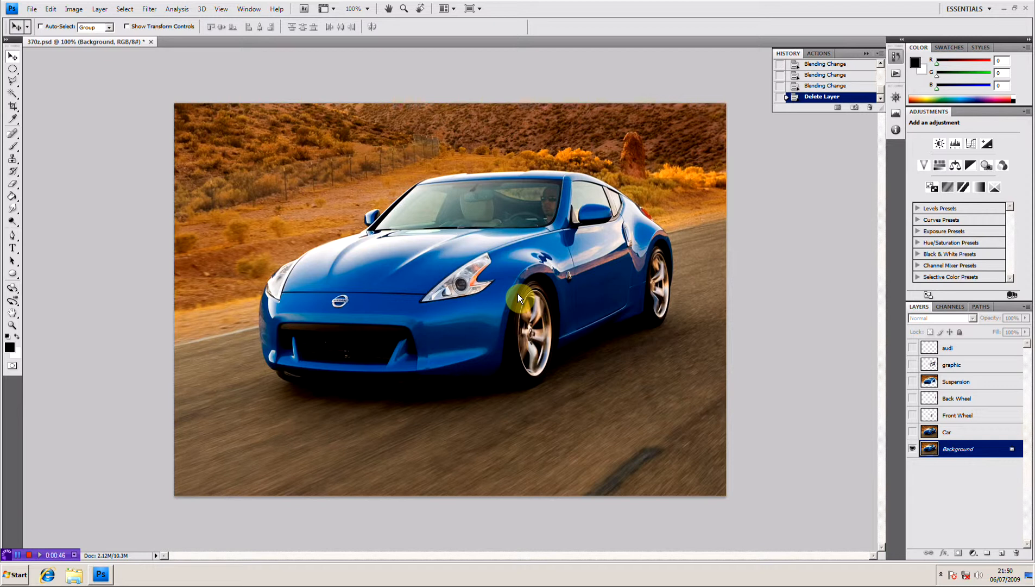
{"action": "mouse_move", "coordinate": [554, 204]}
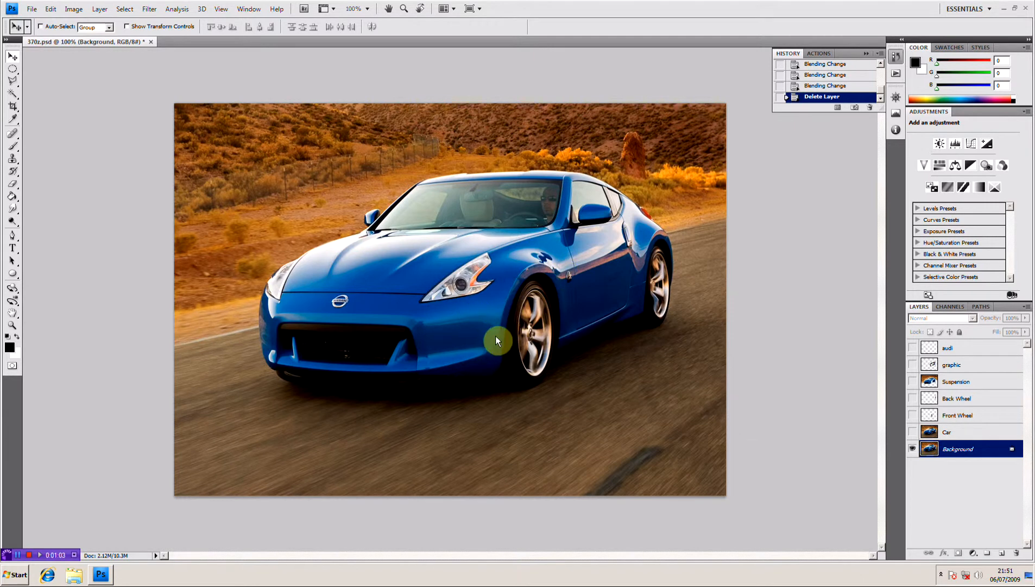
{"action": "mouse_move", "coordinate": [499, 395]}
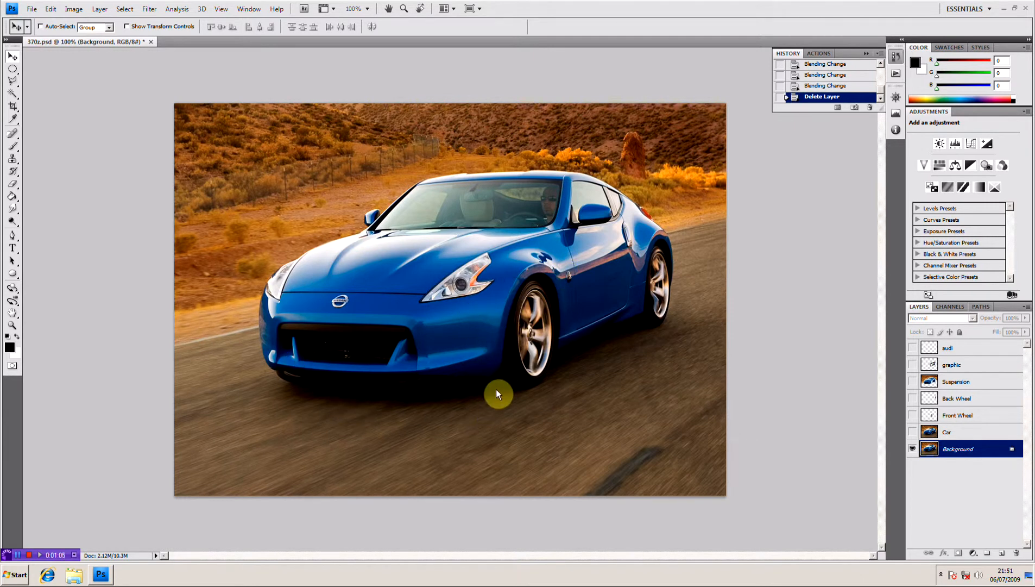
{"action": "mouse_move", "coordinate": [431, 335]}
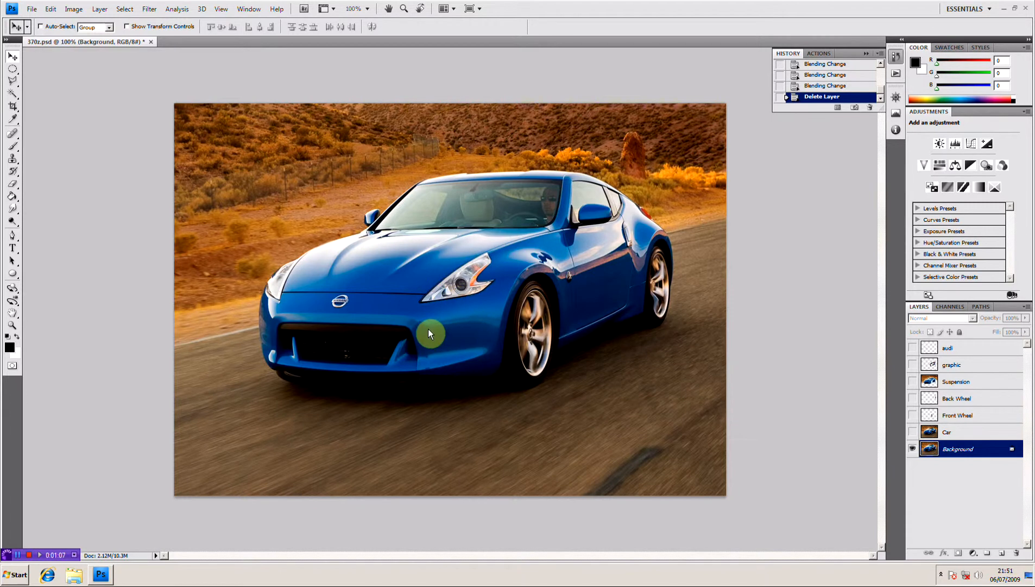
{"action": "mouse_move", "coordinate": [431, 336]}
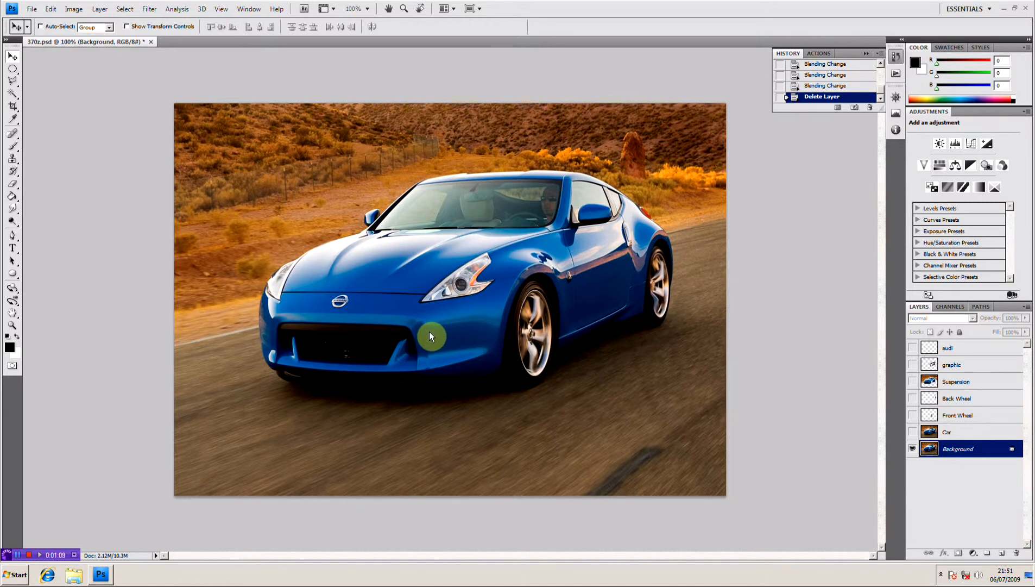
{"action": "mouse_move", "coordinate": [676, 329]}
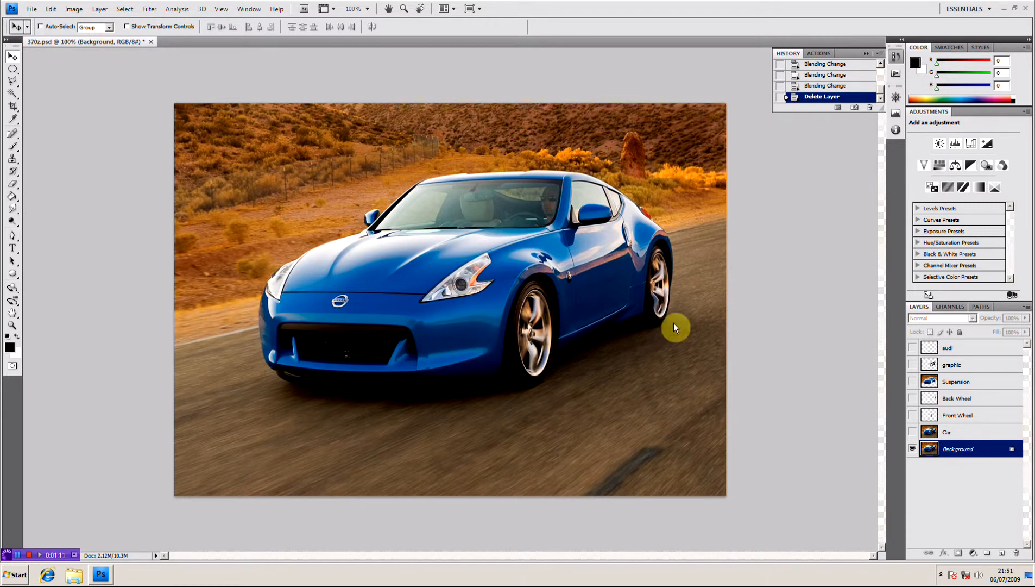
{"action": "mouse_move", "coordinate": [723, 353]}
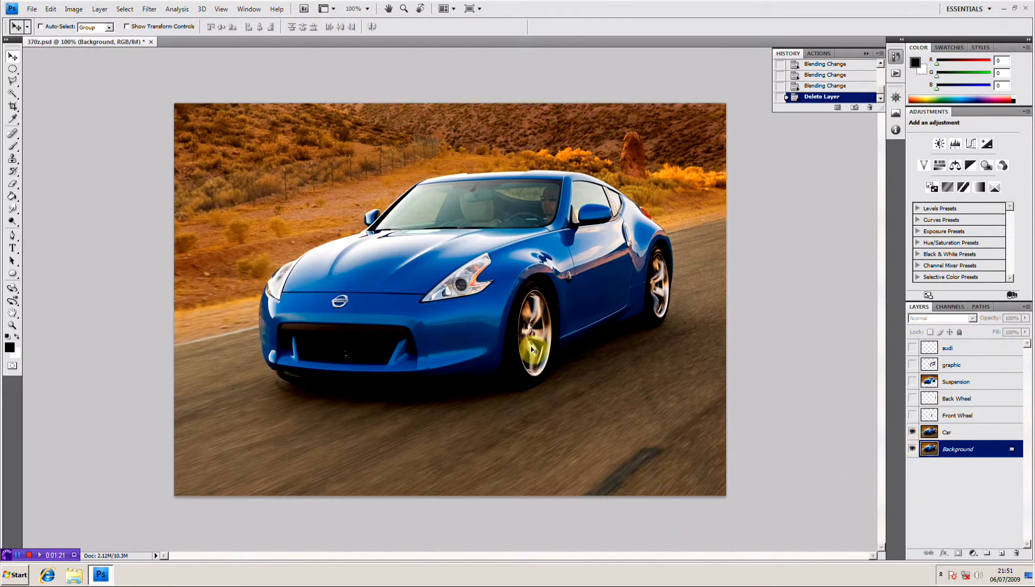
{"action": "mouse_move", "coordinate": [843, 410]}
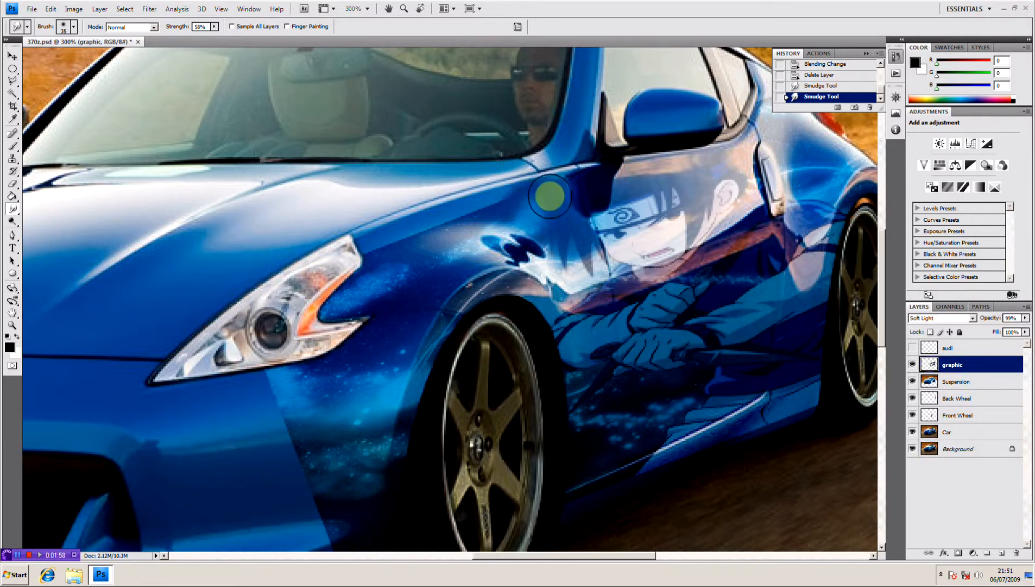
Smudge the graphic's edges by the windscreen pillar, above the headlight and into the bonnet paint
{"action": "left_click_drag", "start_coordinate": [548, 197], "coordinate": [458, 227]}
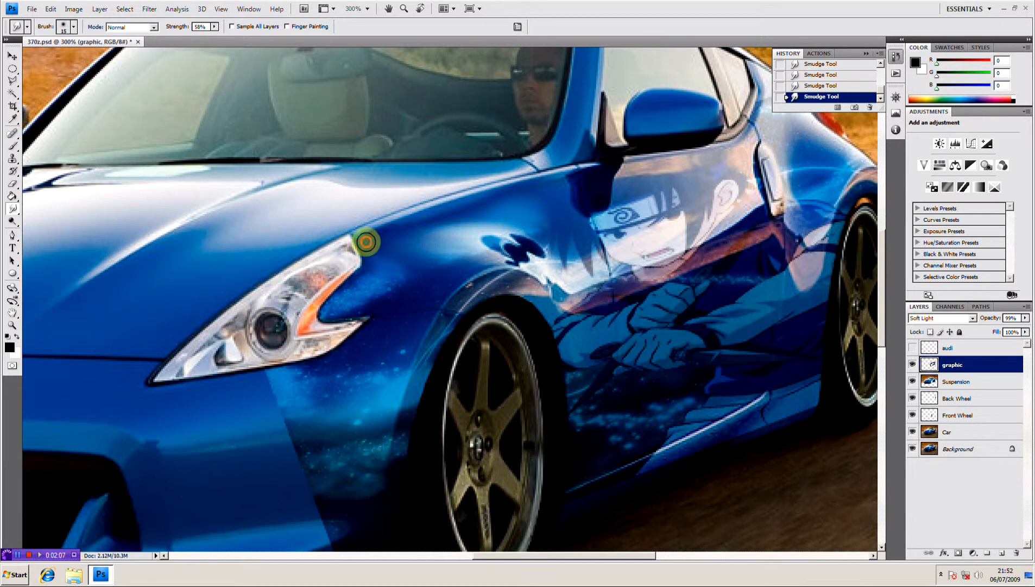
{"action": "left_click_drag", "start_coordinate": [365, 242], "coordinate": [565, 181]}
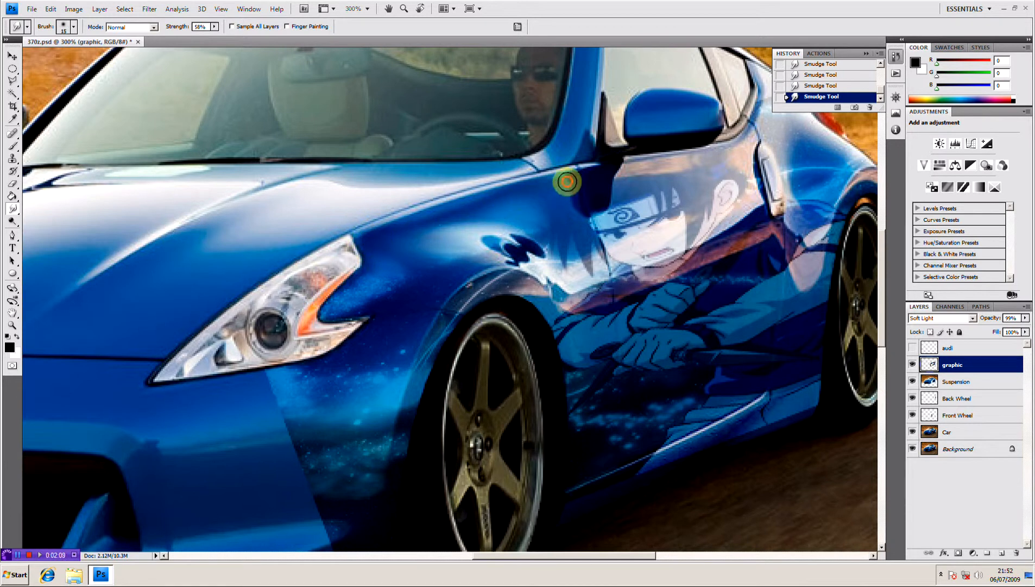
{"action": "left_click_drag", "start_coordinate": [565, 182], "coordinate": [461, 212]}
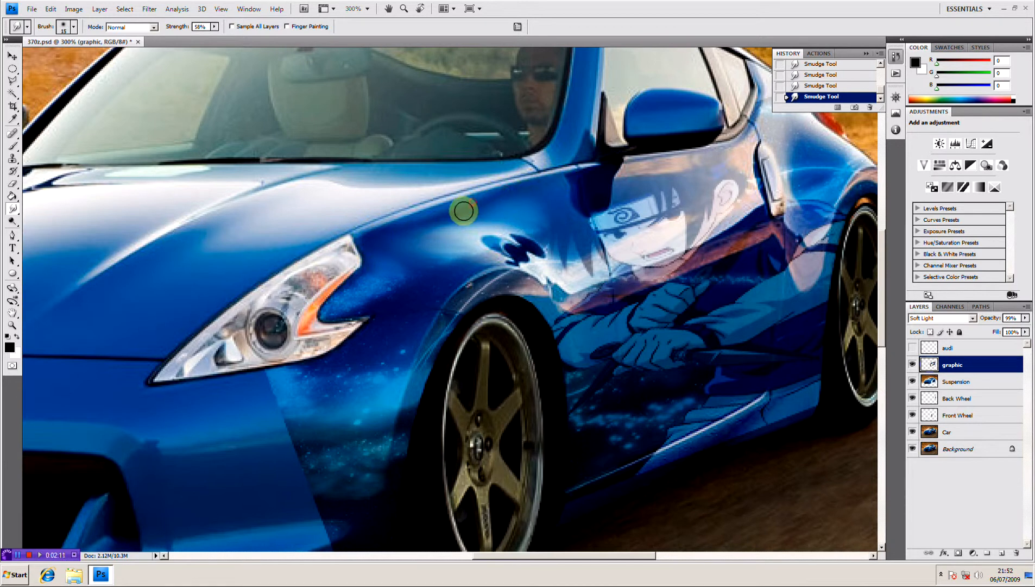
{"action": "left_click_drag", "start_coordinate": [461, 212], "coordinate": [304, 398]}
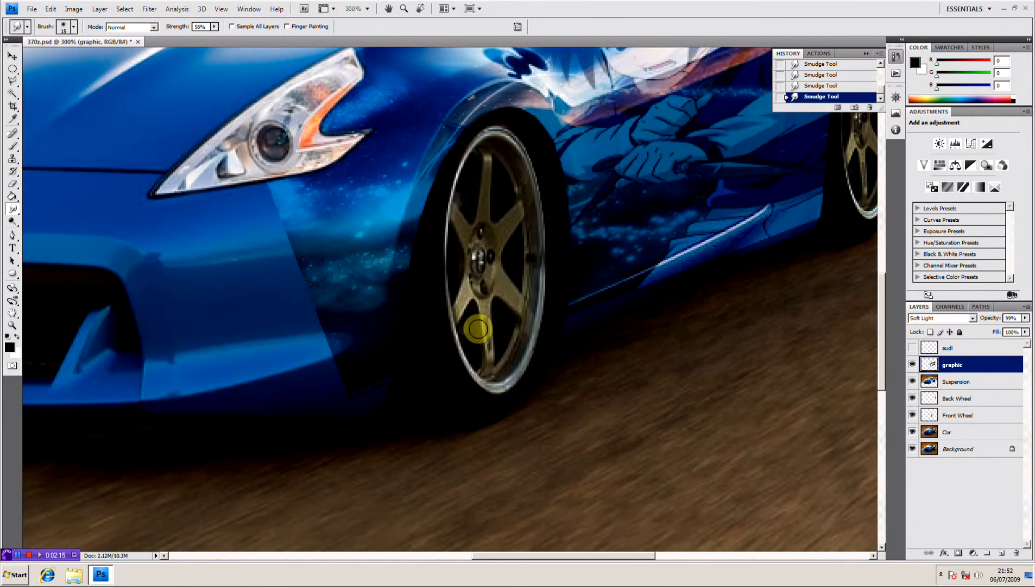
Smudge the graphic around the front wheel, lower door sill, front bumper and below the headlight
{"action": "left_click_drag", "start_coordinate": [477, 328], "coordinate": [662, 282]}
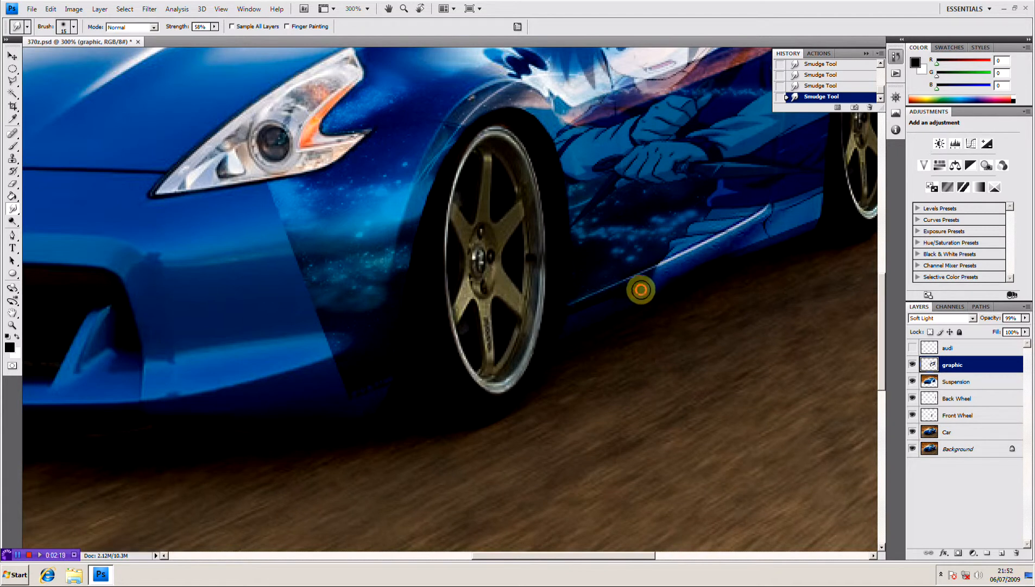
{"action": "left_click_drag", "start_coordinate": [638, 289], "coordinate": [588, 317]}
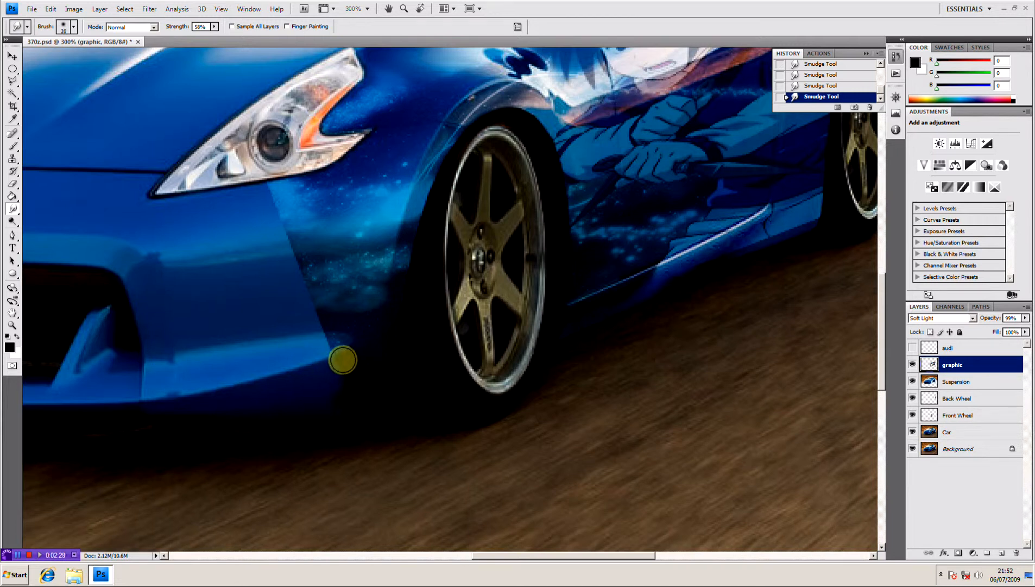
{"action": "left_click_drag", "start_coordinate": [205, 33], "coordinate": [209, 36]}
{"action": "type", "text": "46"}
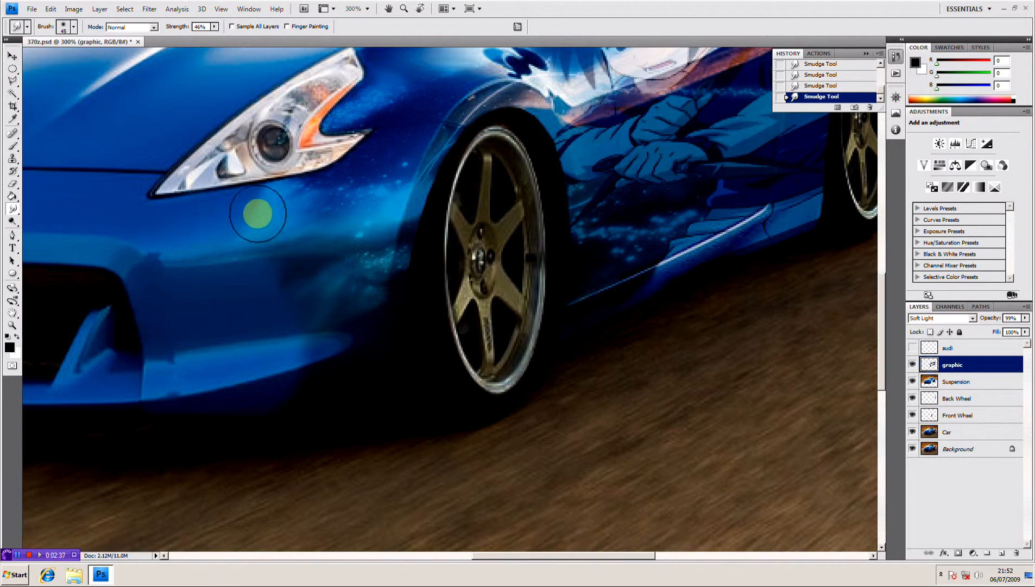
{"action": "left_click_drag", "start_coordinate": [257, 213], "coordinate": [260, 340]}
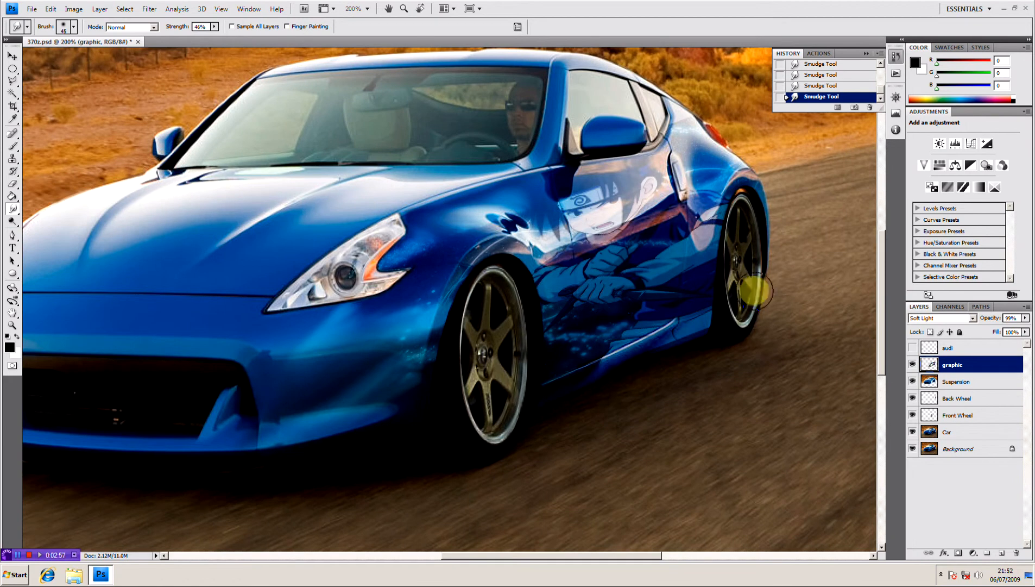
{"action": "mouse_move", "coordinate": [682, 121]}
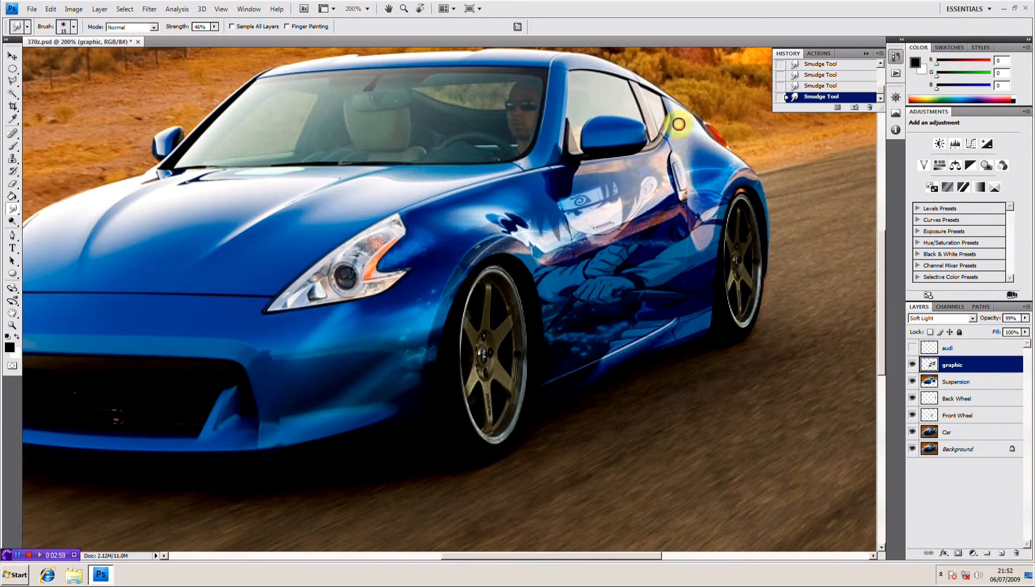
Smudge the graphic's edges near the rear window, door, lower bumper and beneath the headlight
{"action": "left_click_drag", "start_coordinate": [678, 122], "coordinate": [638, 175]}
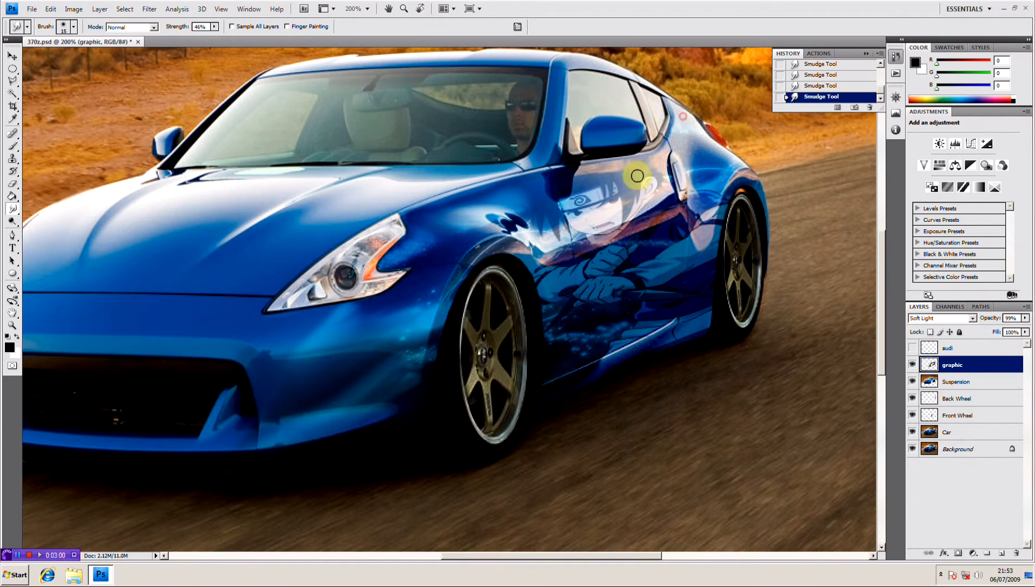
{"action": "left_click_drag", "start_coordinate": [638, 175], "coordinate": [689, 334]}
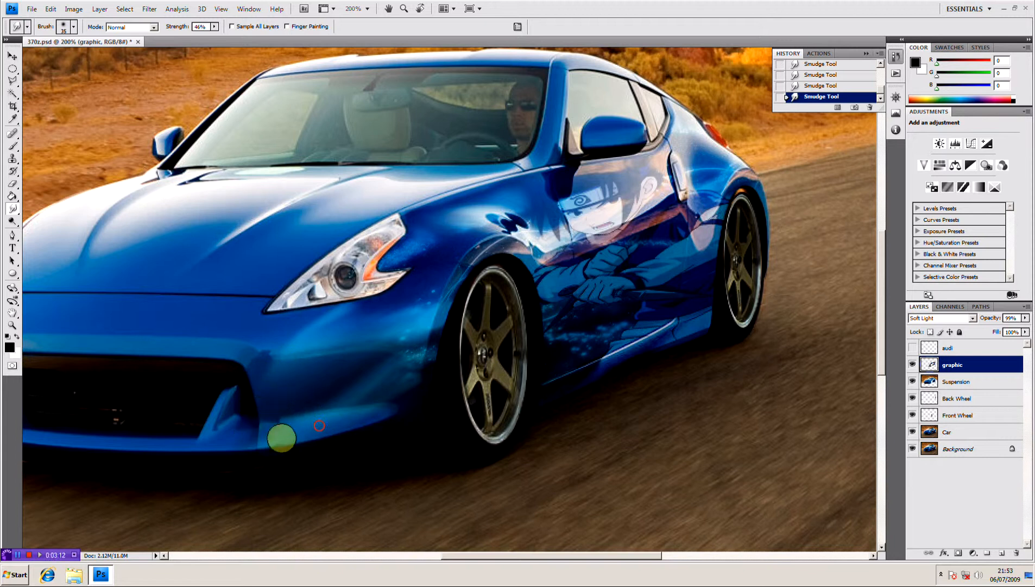
{"action": "left_click_drag", "start_coordinate": [277, 441], "coordinate": [401, 334]}
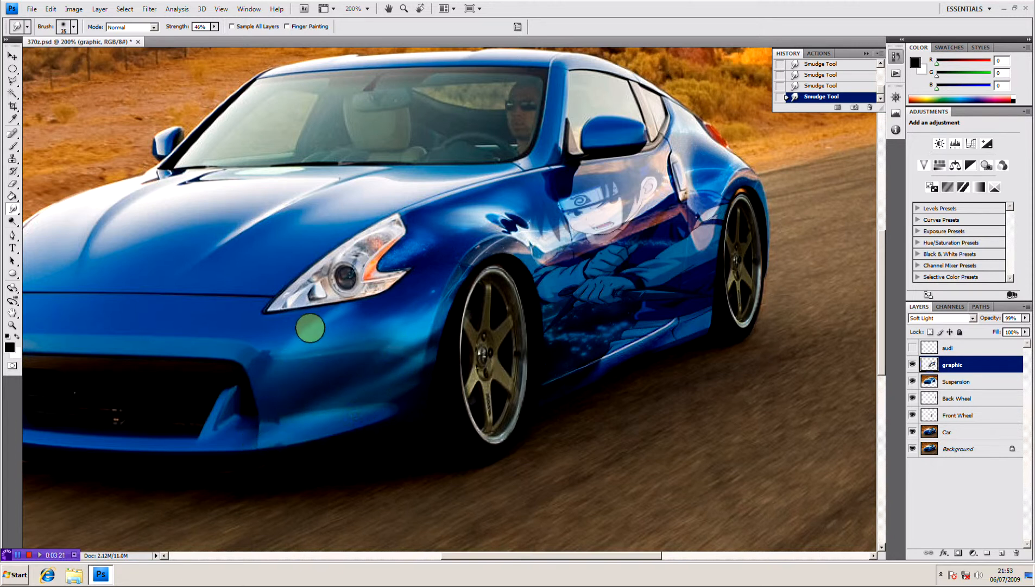
{"action": "left_click_drag", "start_coordinate": [307, 330], "coordinate": [230, 454]}
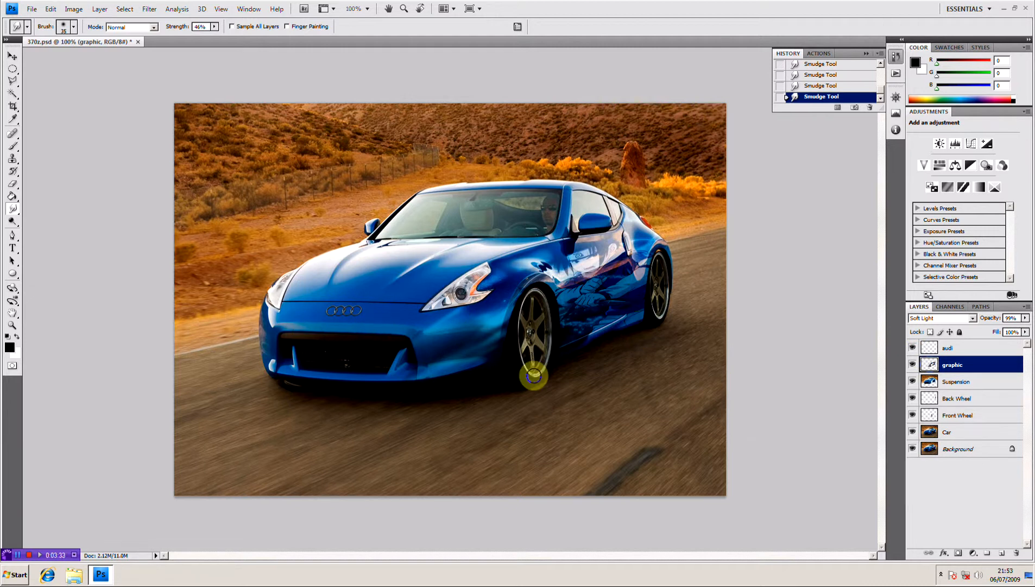
Remove the audi layer, solo the Suspension layer, restore all layers and select the Car layer
{"action": "left_click", "coordinate": [970, 347]}
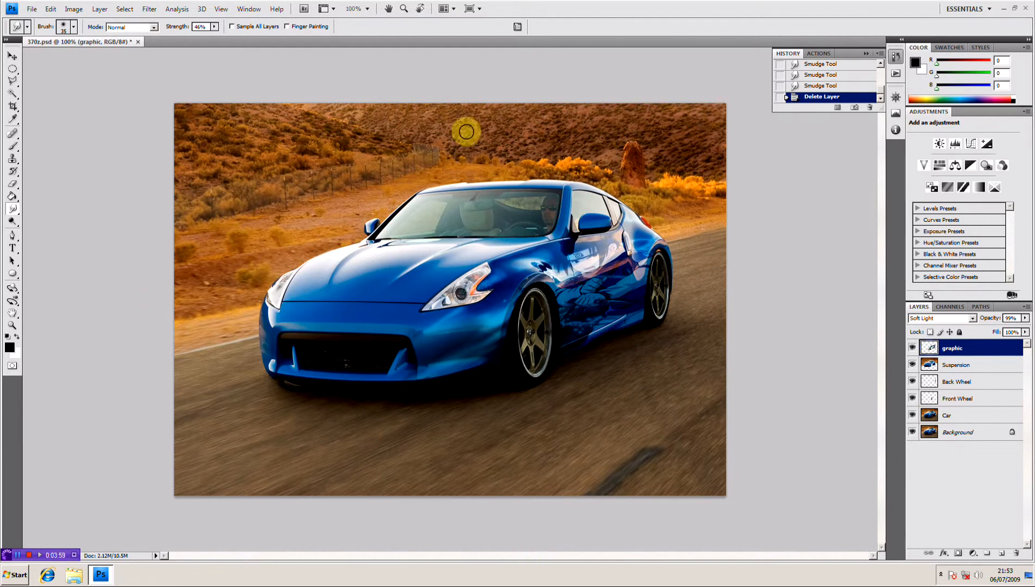
{"action": "mouse_move", "coordinate": [435, 459]}
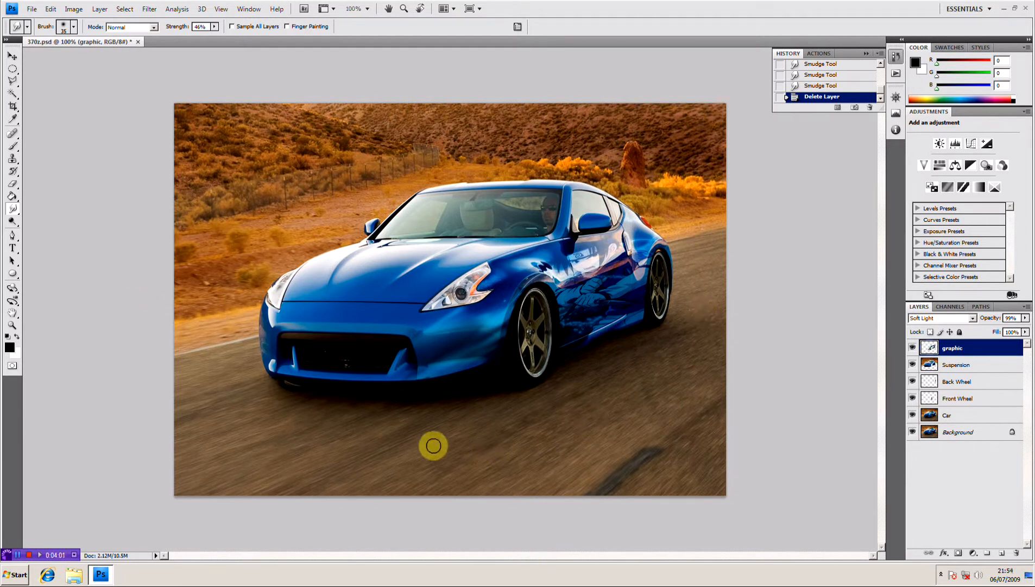
{"action": "mouse_move", "coordinate": [530, 442]}
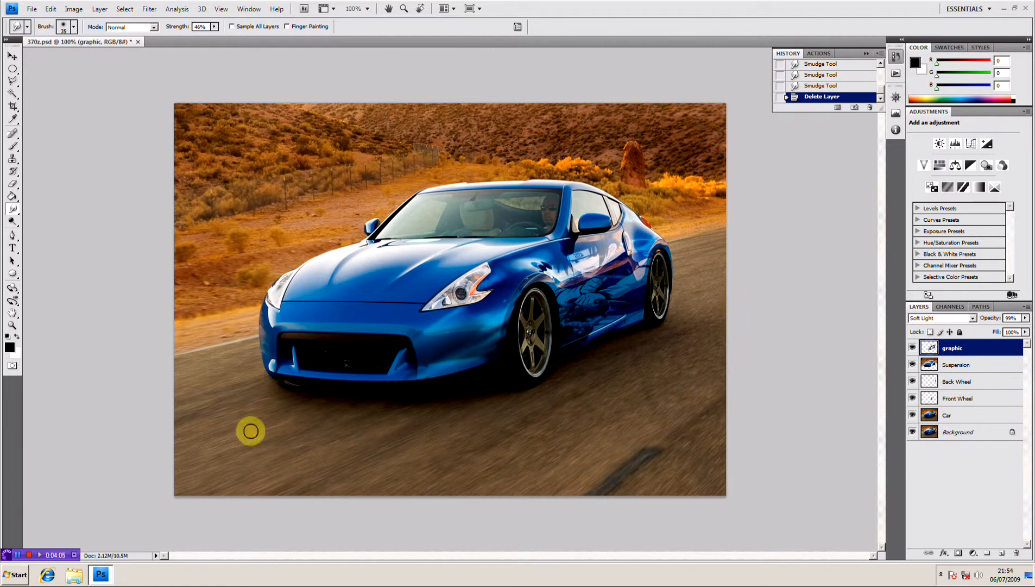
{"action": "mouse_move", "coordinate": [742, 467]}
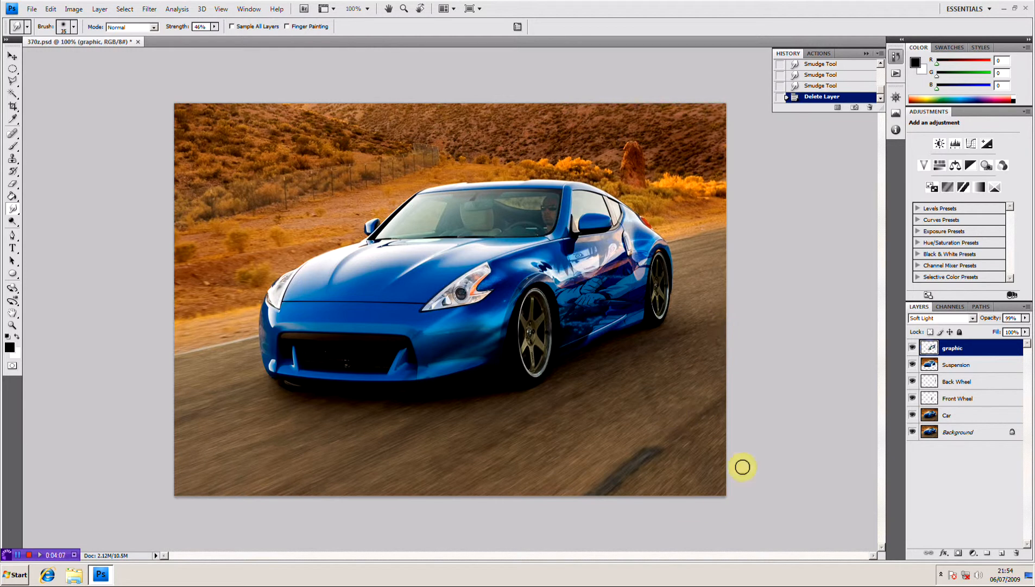
{"action": "left_click", "coordinate": [945, 415]}
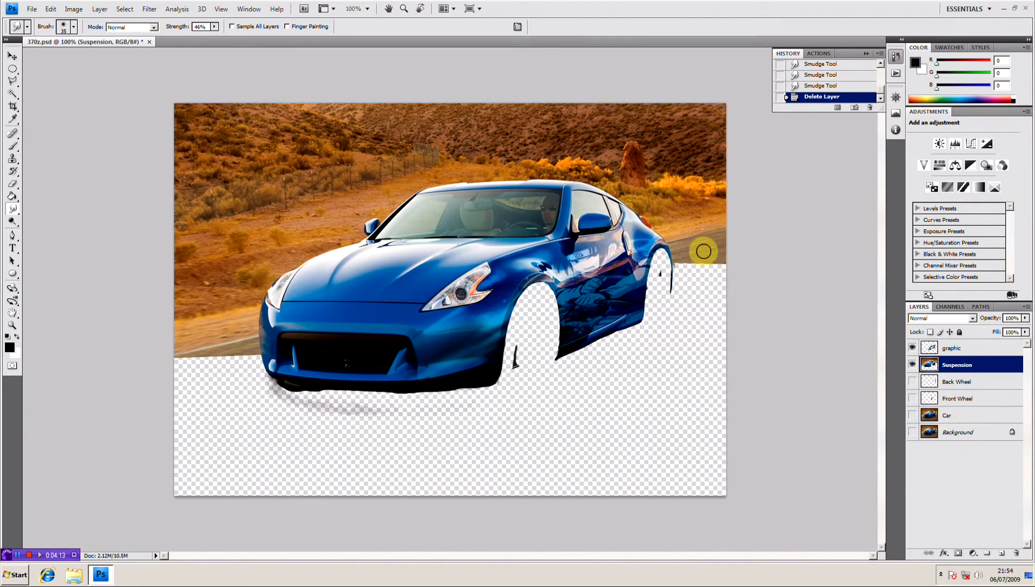
{"action": "left_click", "coordinate": [913, 399]}
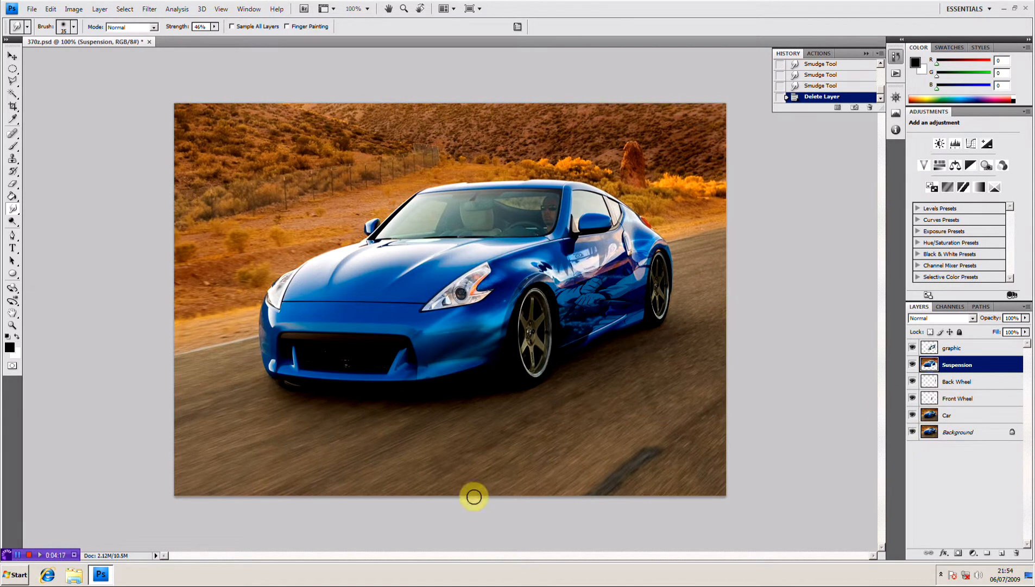
{"action": "left_click", "coordinate": [947, 415]}
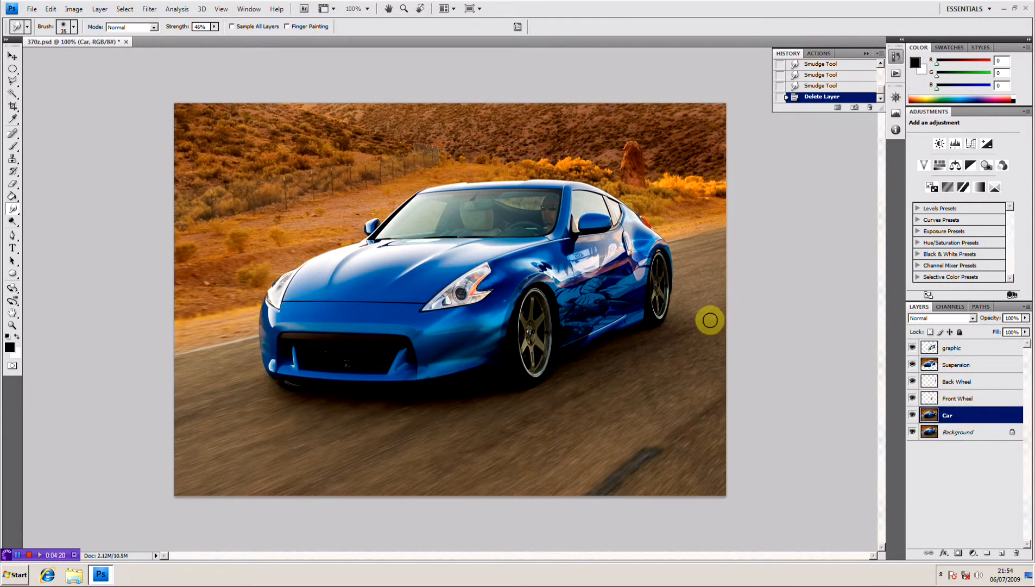
Set the Car layer's blend mode to Soft Light, then move to the Suspension layer
{"action": "double_click", "coordinate": [947, 415]}
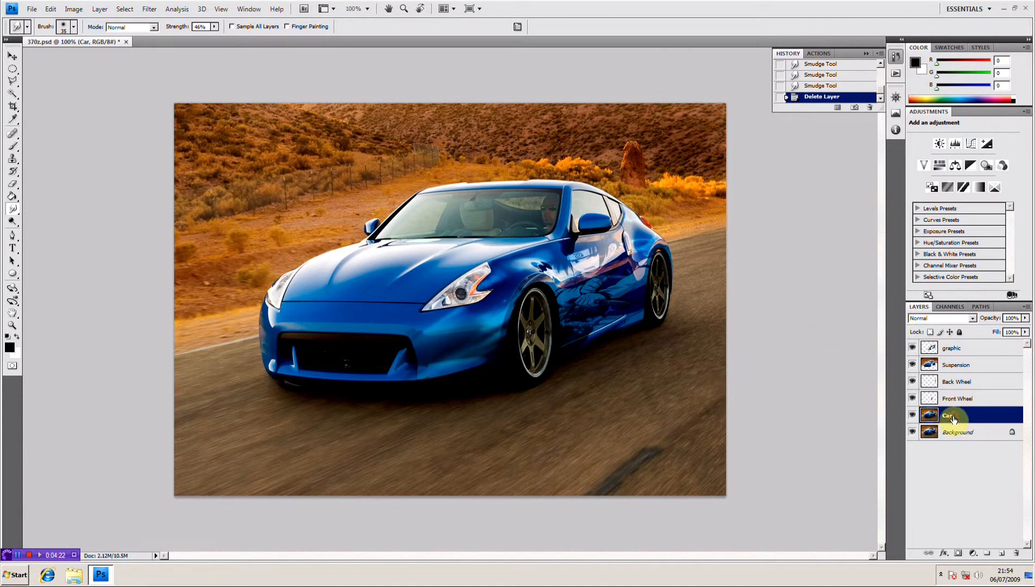
{"action": "left_click", "coordinate": [941, 318]}
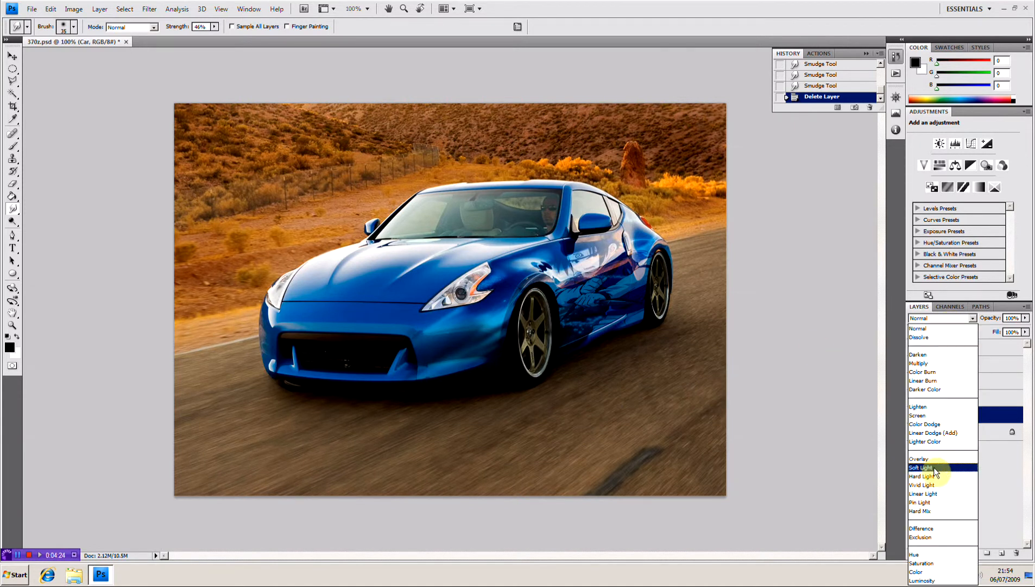
{"action": "left_click", "coordinate": [919, 467]}
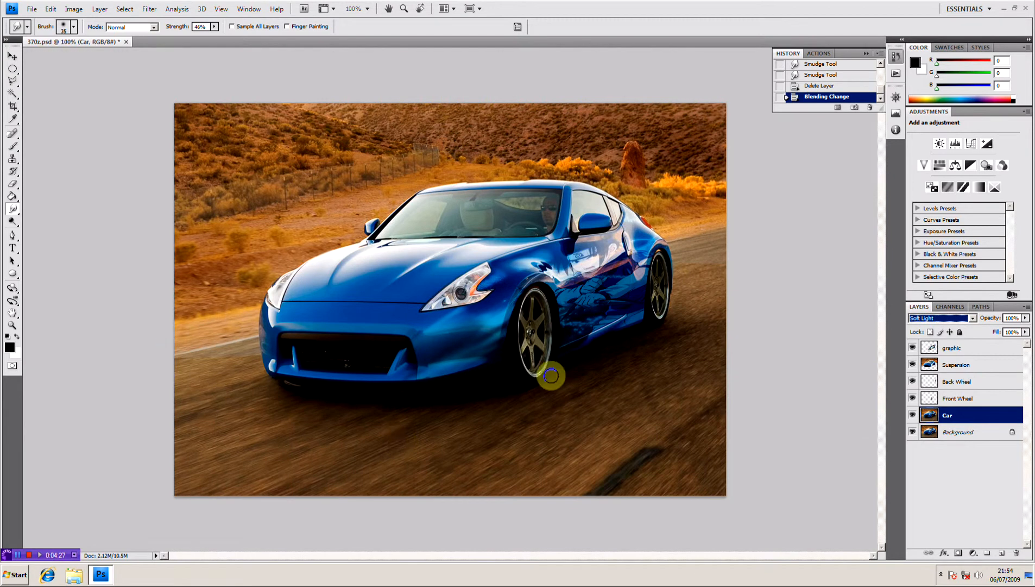
{"action": "mouse_move", "coordinate": [695, 300]}
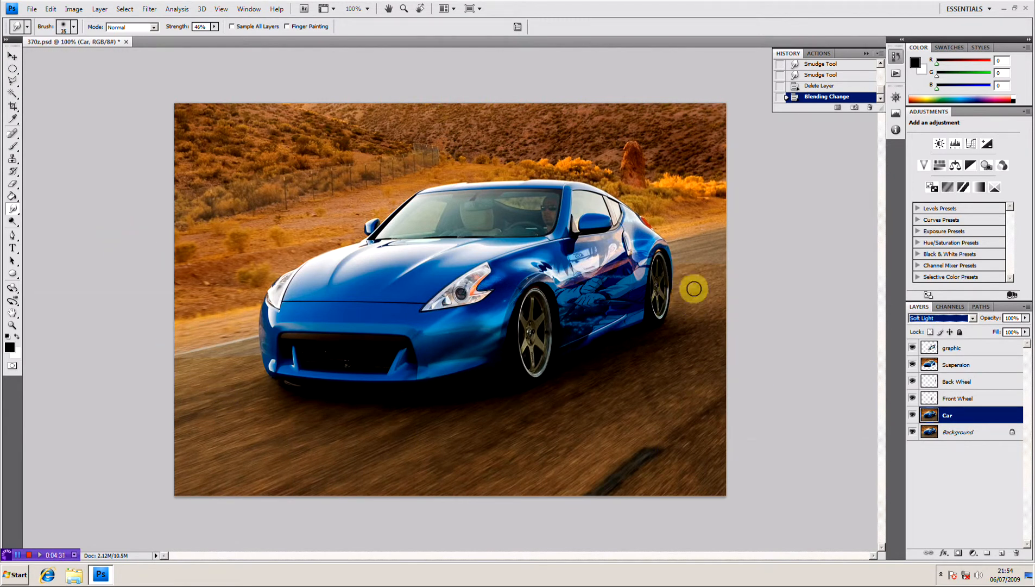
{"action": "left_click", "coordinate": [956, 365]}
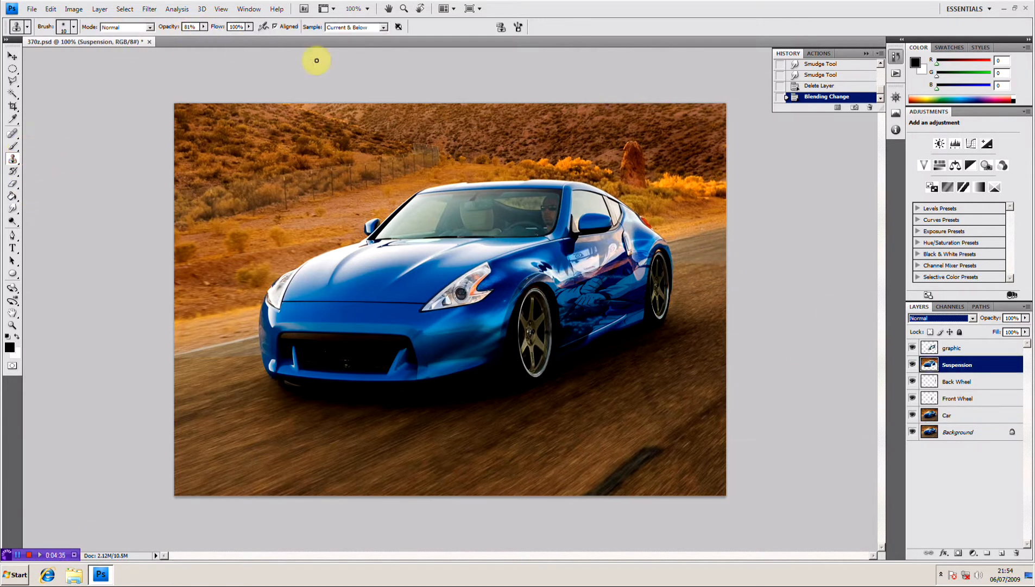
{"action": "mouse_move", "coordinate": [715, 302]}
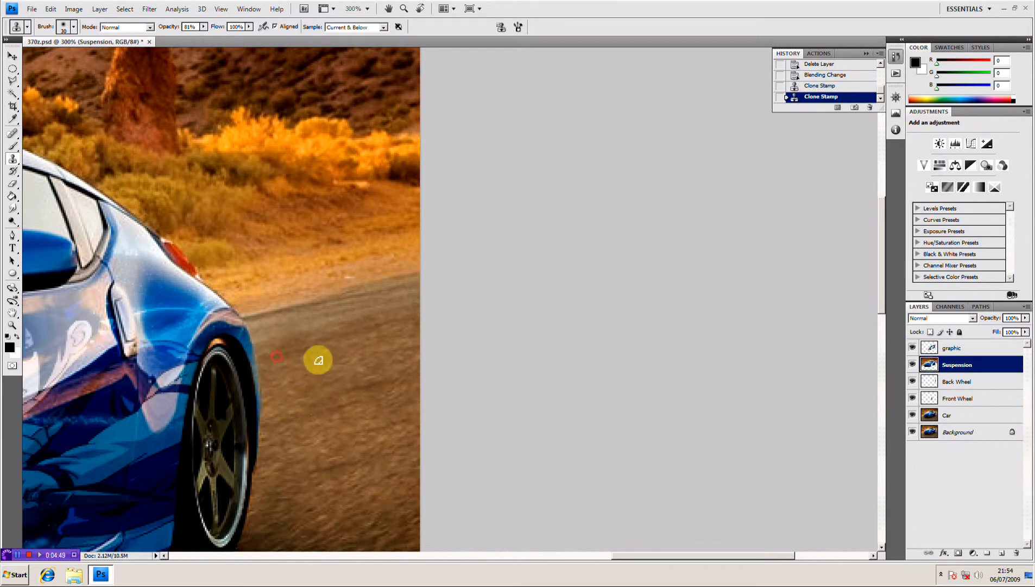
Clone road texture beside the rear wheel and near the bumper, then step back in History to compare
{"action": "left_click", "coordinate": [394, 312]}
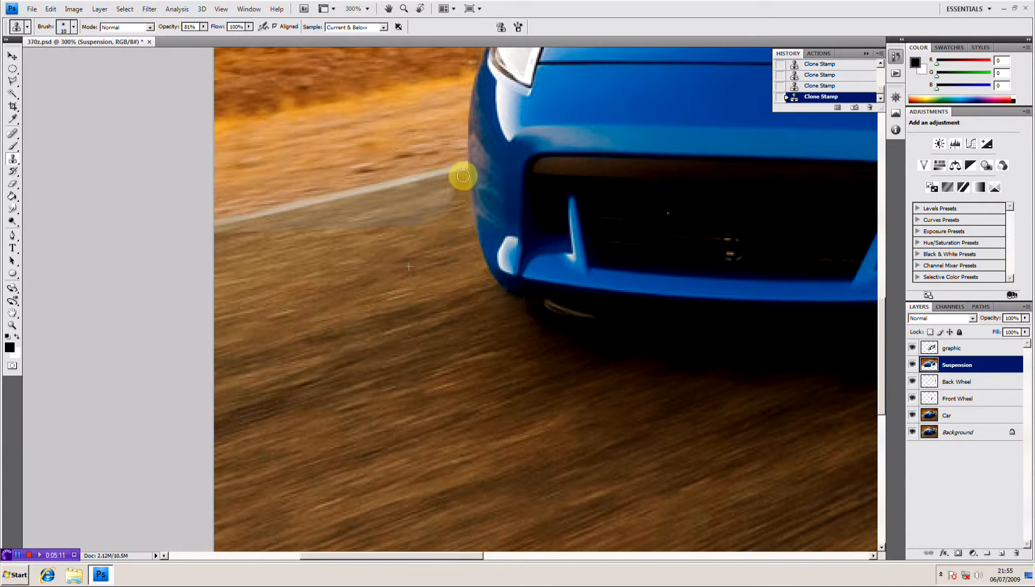
{"action": "left_click_drag", "start_coordinate": [462, 176], "coordinate": [454, 226]}
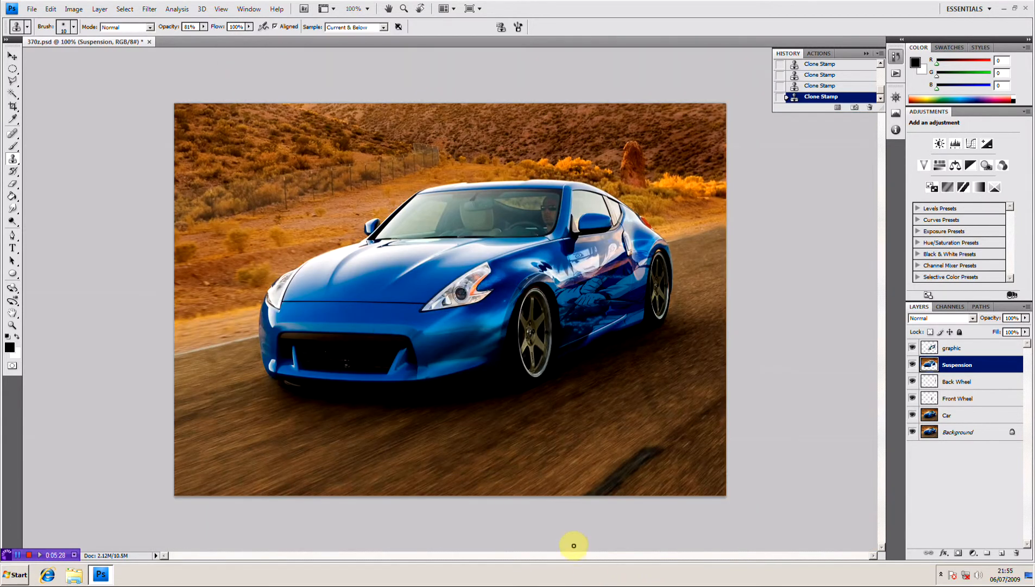
{"action": "mouse_move", "coordinate": [575, 551]}
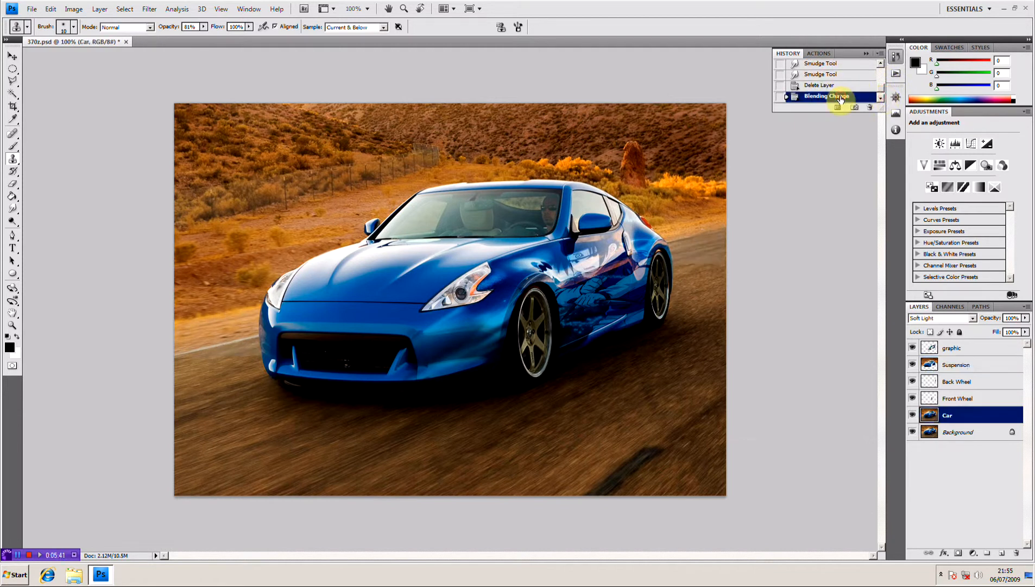
{"action": "left_click", "coordinate": [821, 85]}
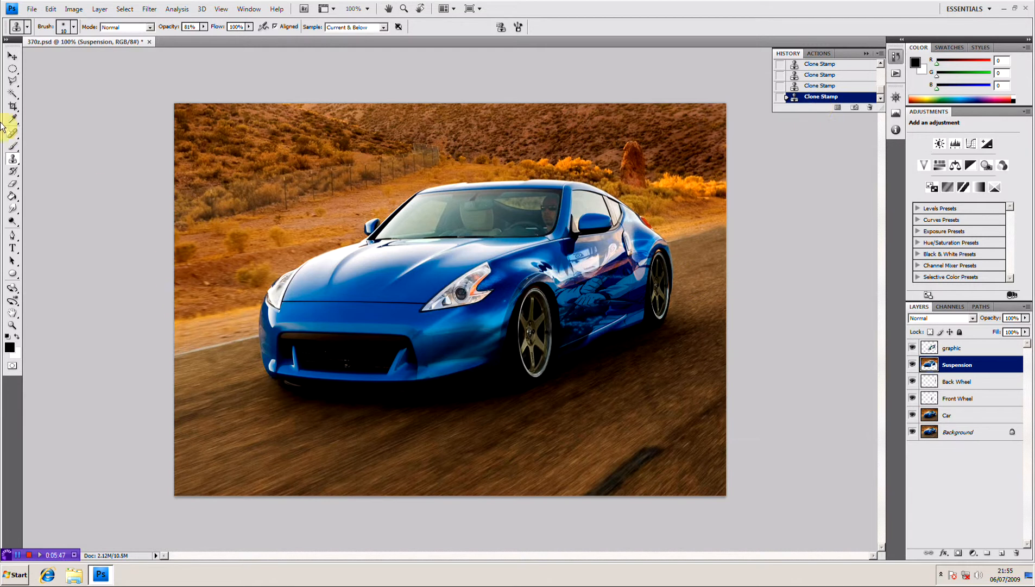
Crop the photo with a tilted crop frame so the car sits rotated on the canvas
{"action": "left_click", "coordinate": [13, 106]}
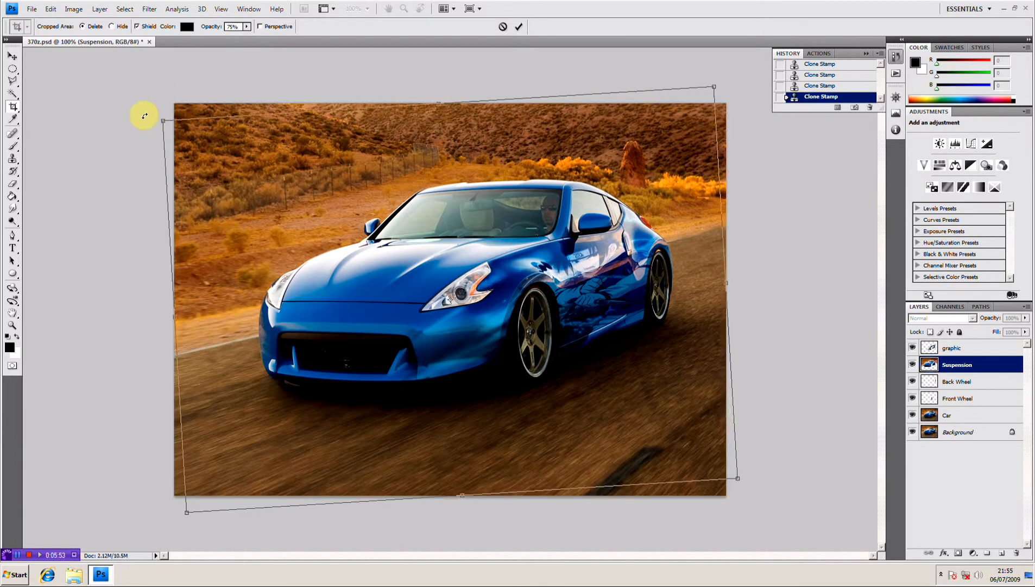
{"action": "left_click_drag", "start_coordinate": [144, 115], "coordinate": [110, 205]}
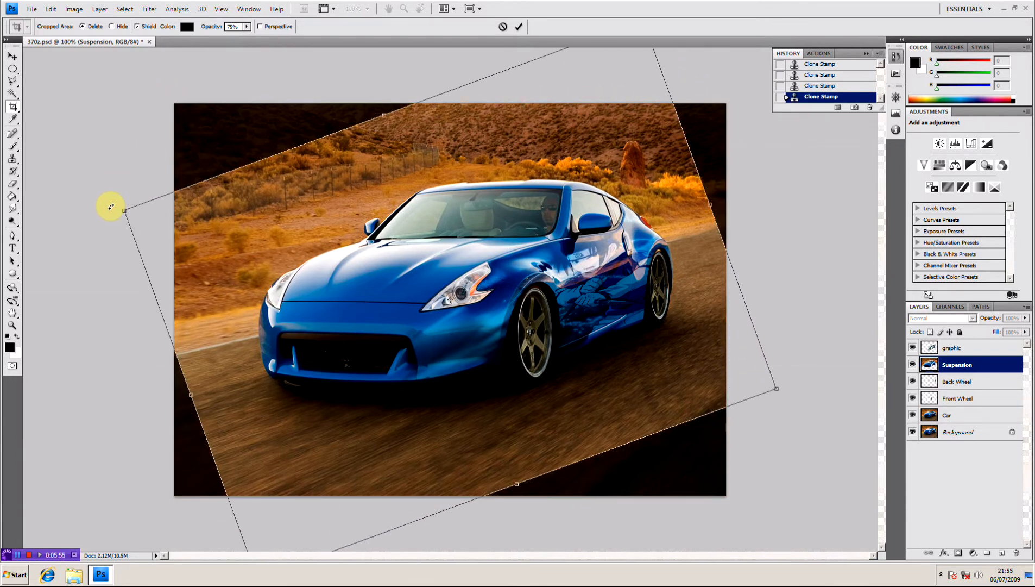
{"action": "right_click", "coordinate": [328, 255]}
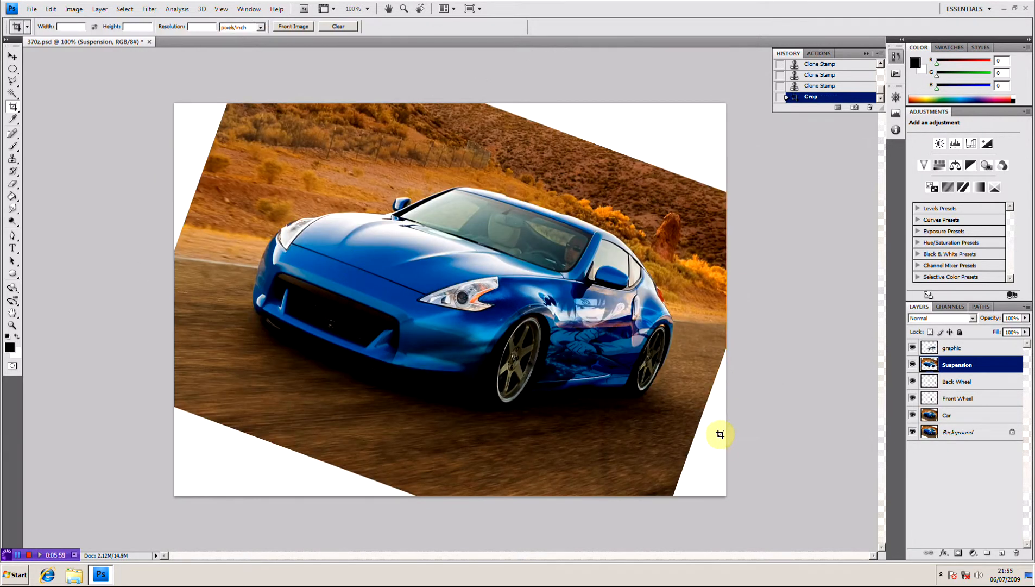
{"action": "mouse_move", "coordinate": [580, 362]}
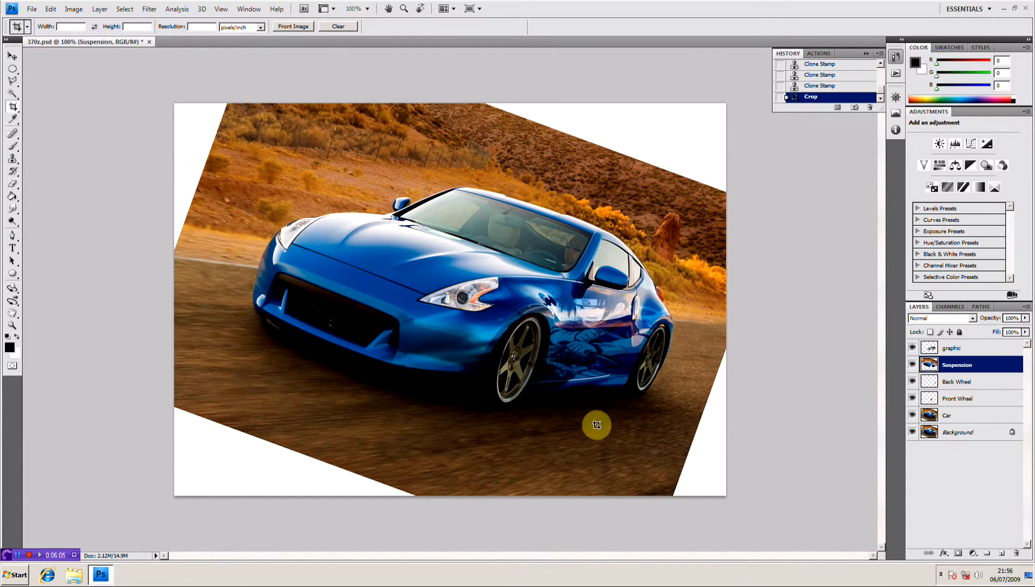
{"action": "mouse_move", "coordinate": [484, 469]}
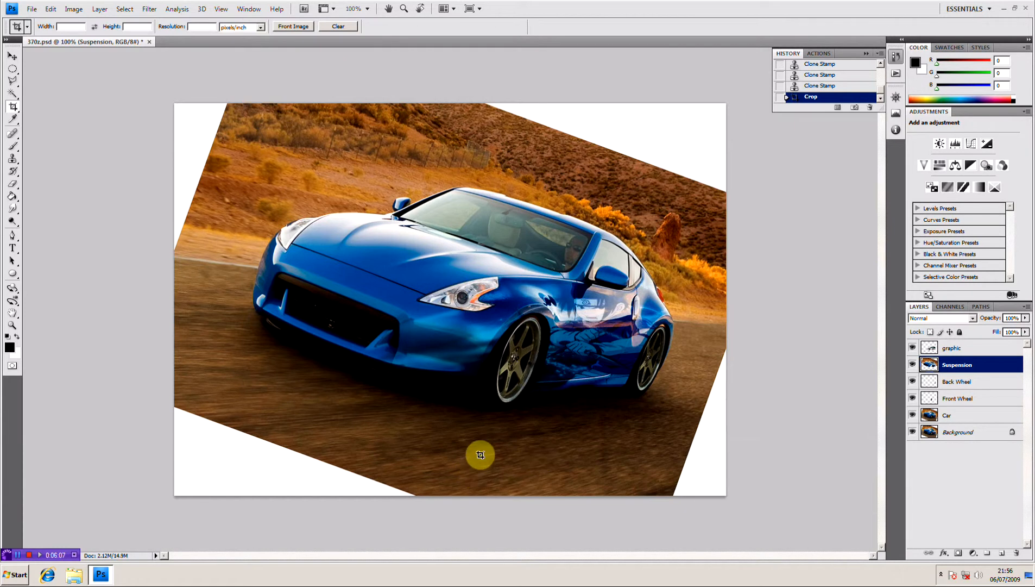
{"action": "mouse_move", "coordinate": [531, 440]}
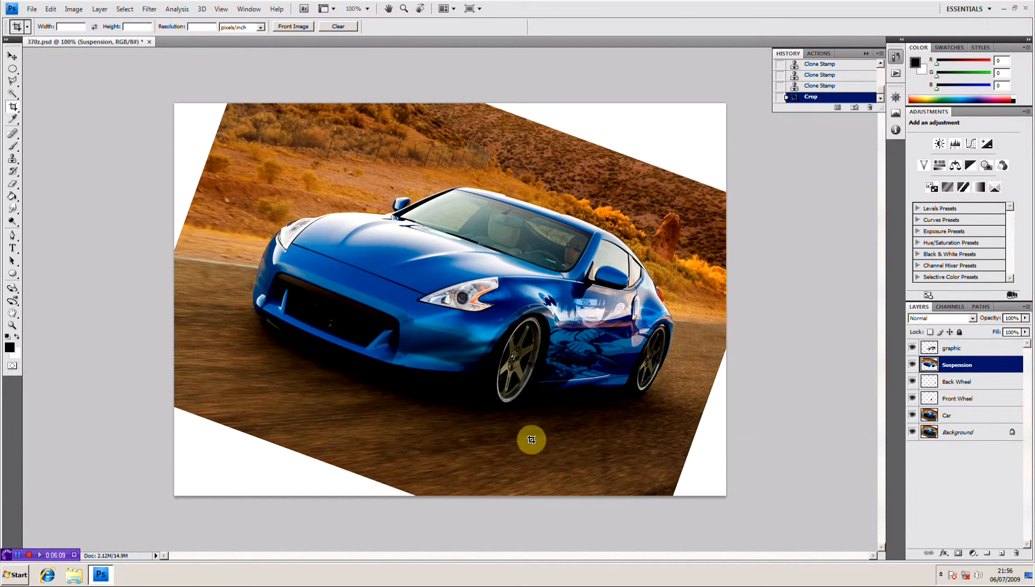
{"action": "mouse_move", "coordinate": [557, 453]}
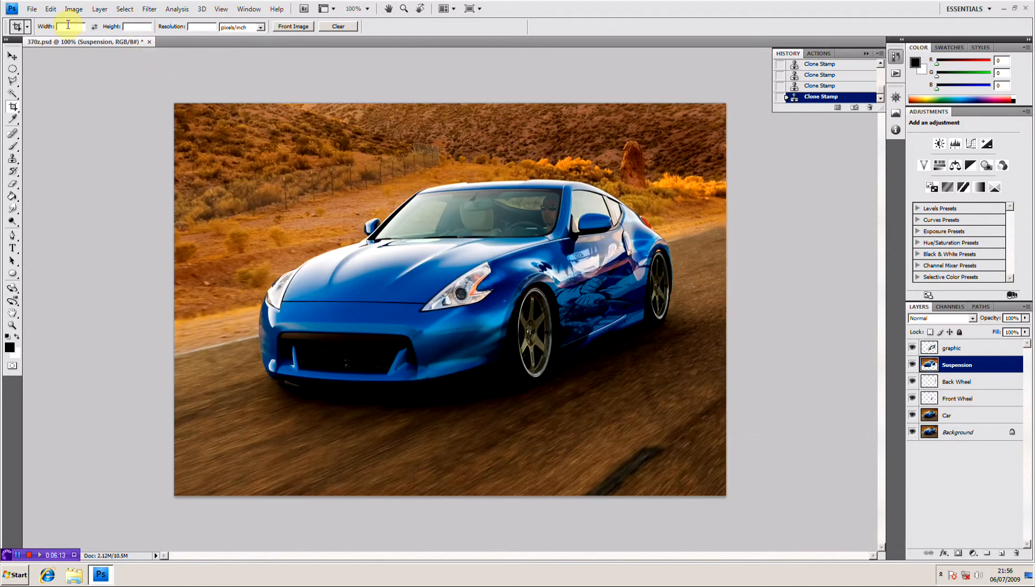
Open the eibach logo image via File > Open
{"action": "left_click", "coordinate": [33, 10]}
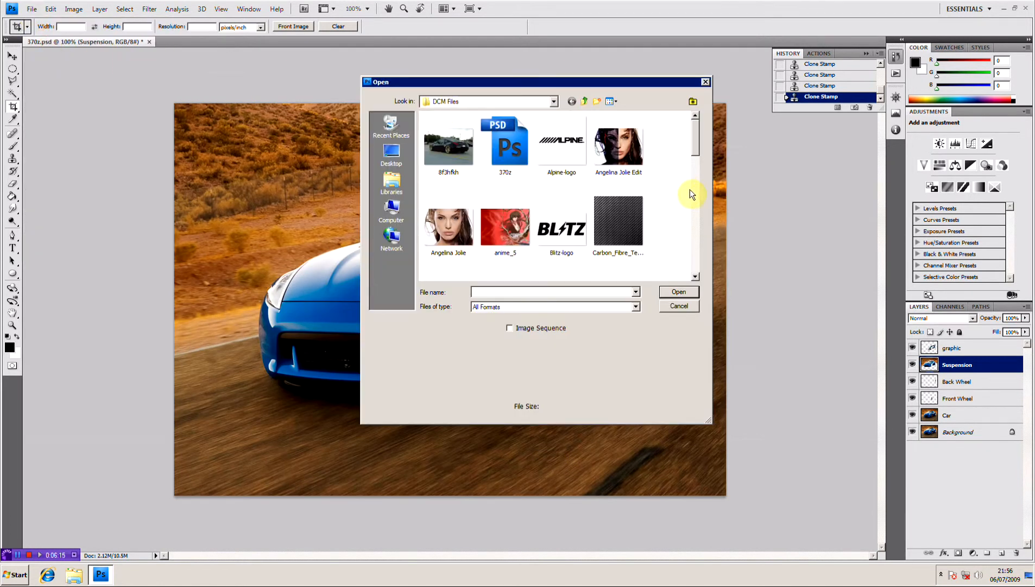
{"action": "left_click", "coordinate": [505, 189]}
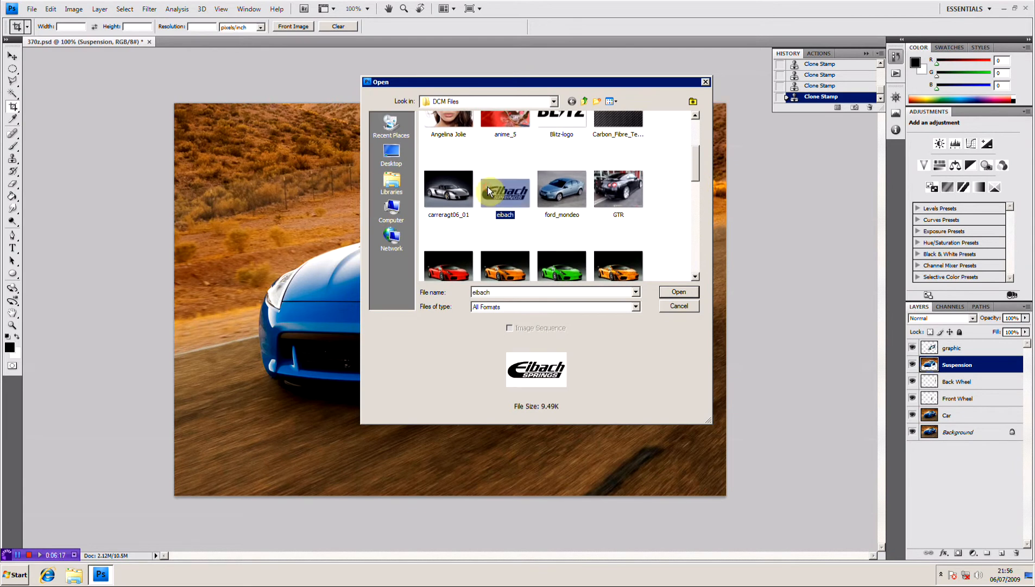
{"action": "left_click", "coordinate": [679, 292]}
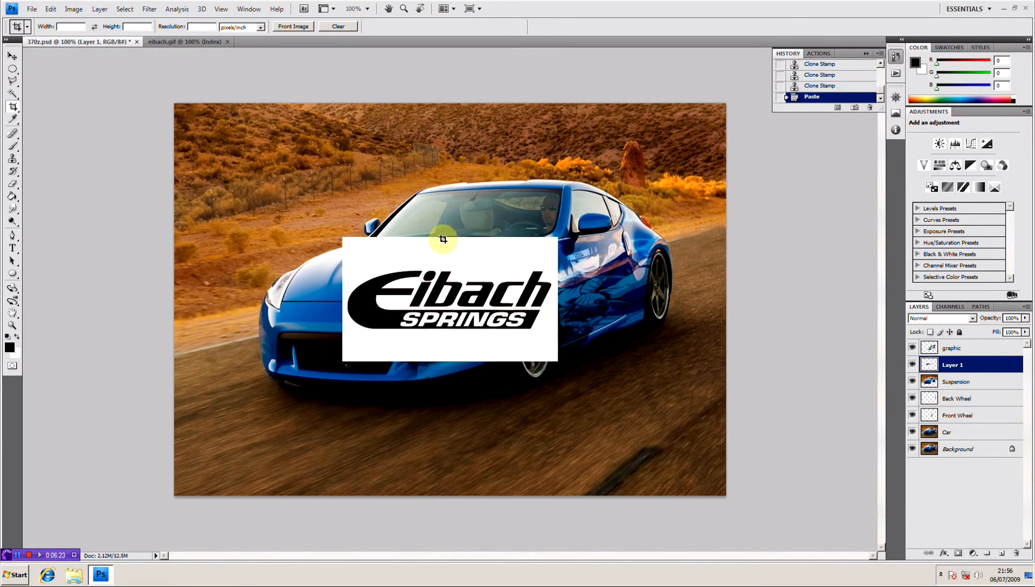
Place the logo bottom right, remove its white background and blend it in Darken mode
{"action": "left_click_drag", "start_coordinate": [442, 304], "coordinate": [610, 393]}
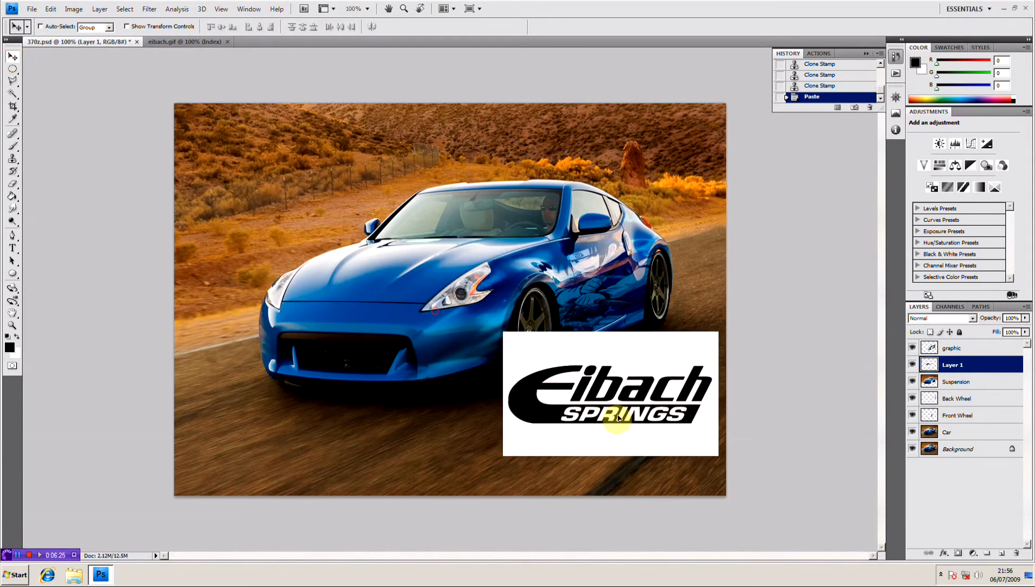
{"action": "left_click_drag", "start_coordinate": [610, 394], "coordinate": [585, 414]}
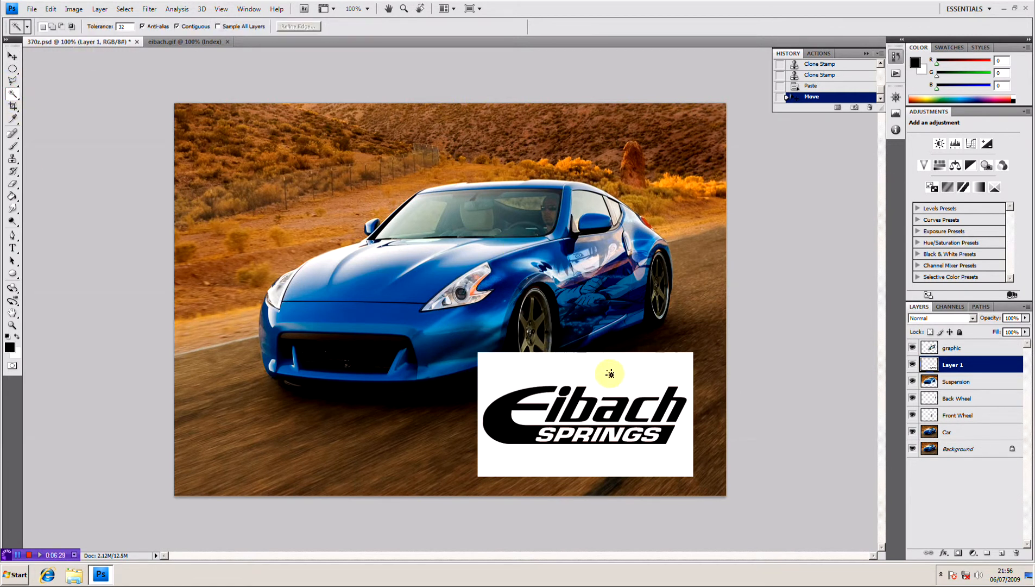
{"action": "left_click", "coordinate": [580, 416]}
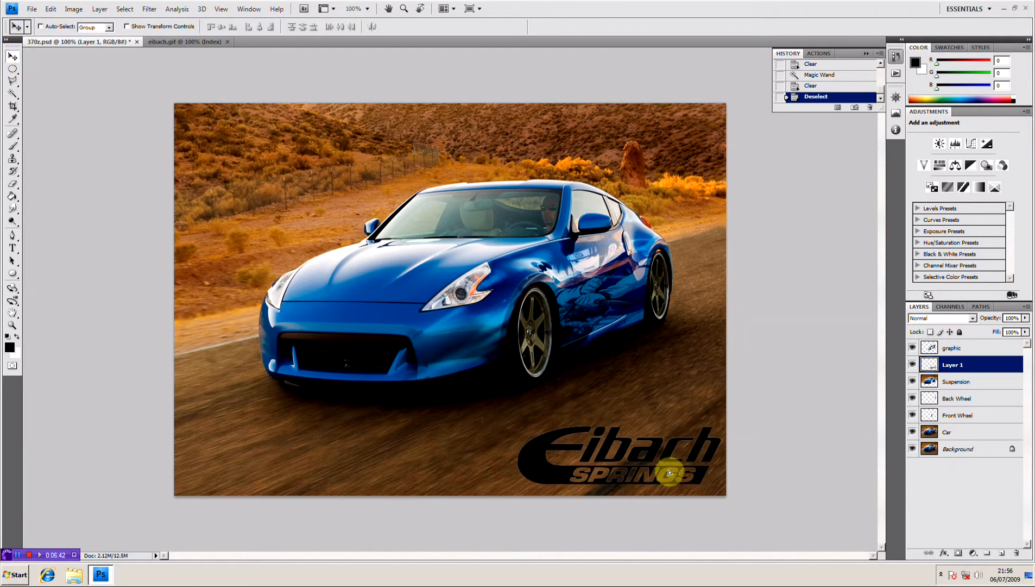
{"action": "left_click", "coordinate": [942, 318]}
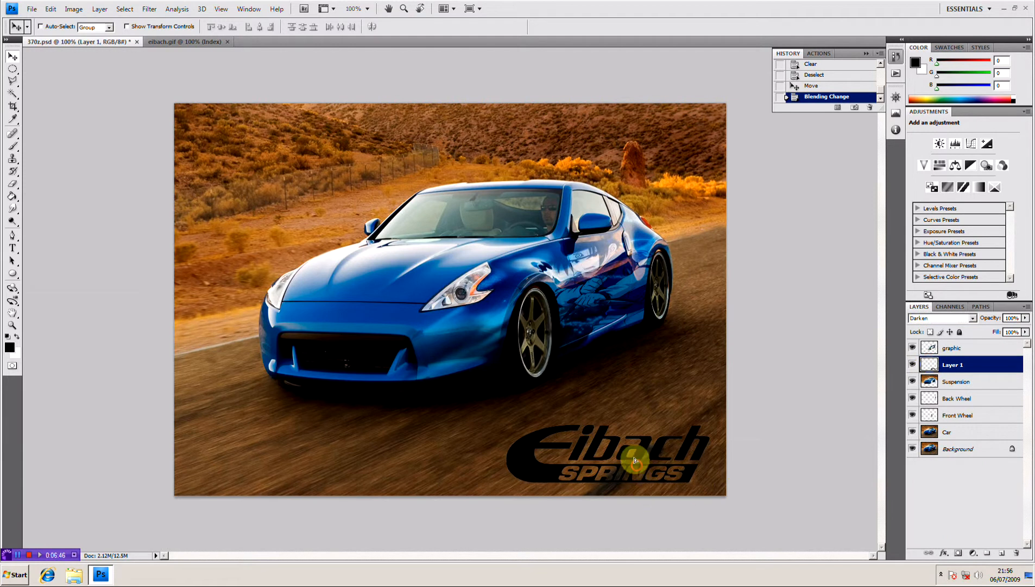
{"action": "left_click_drag", "start_coordinate": [633, 460], "coordinate": [716, 450]}
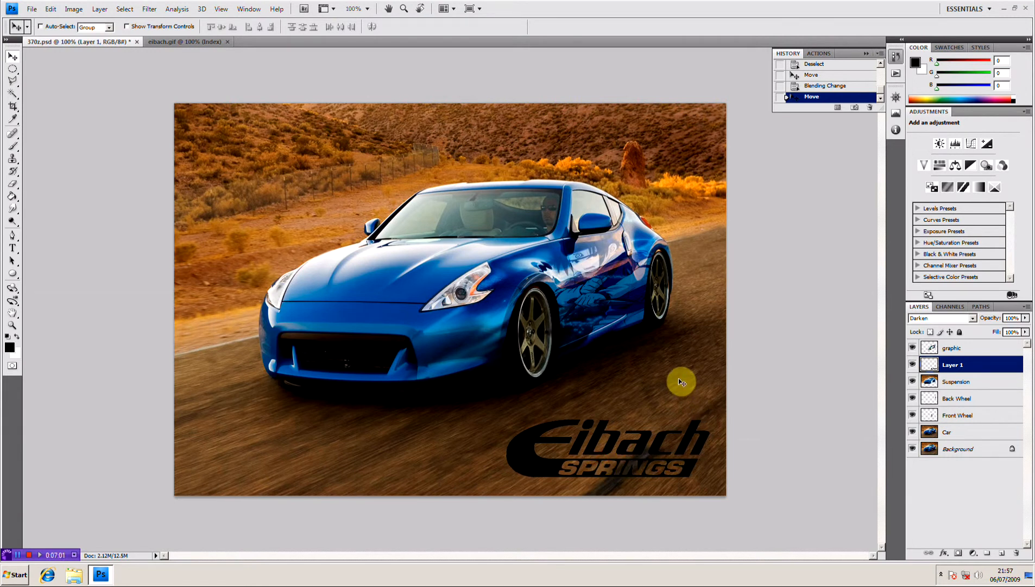
{"action": "mouse_move", "coordinate": [454, 439]}
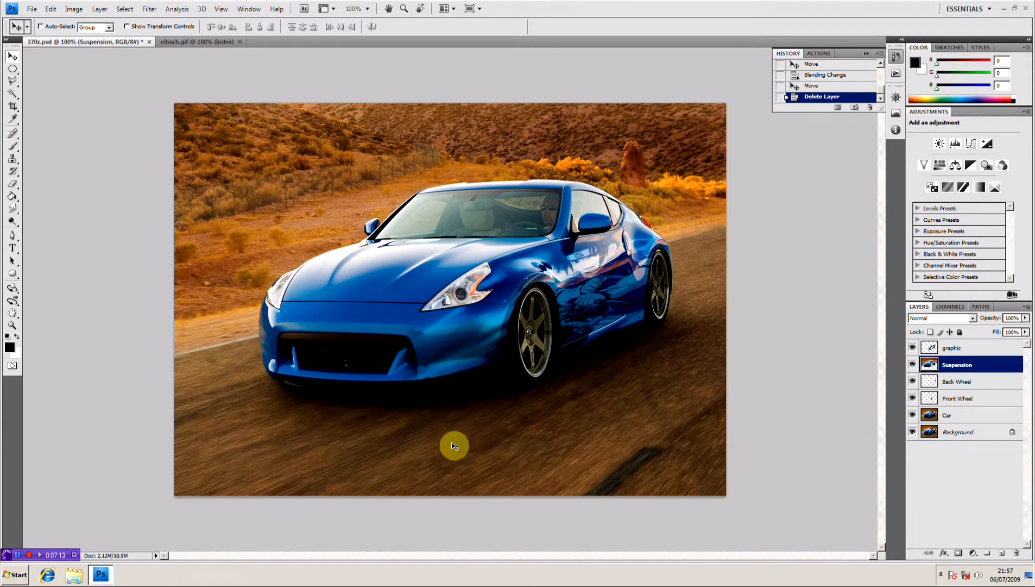
Add a new empty top layer named 'desaturate'
{"action": "left_click", "coordinate": [952, 348]}
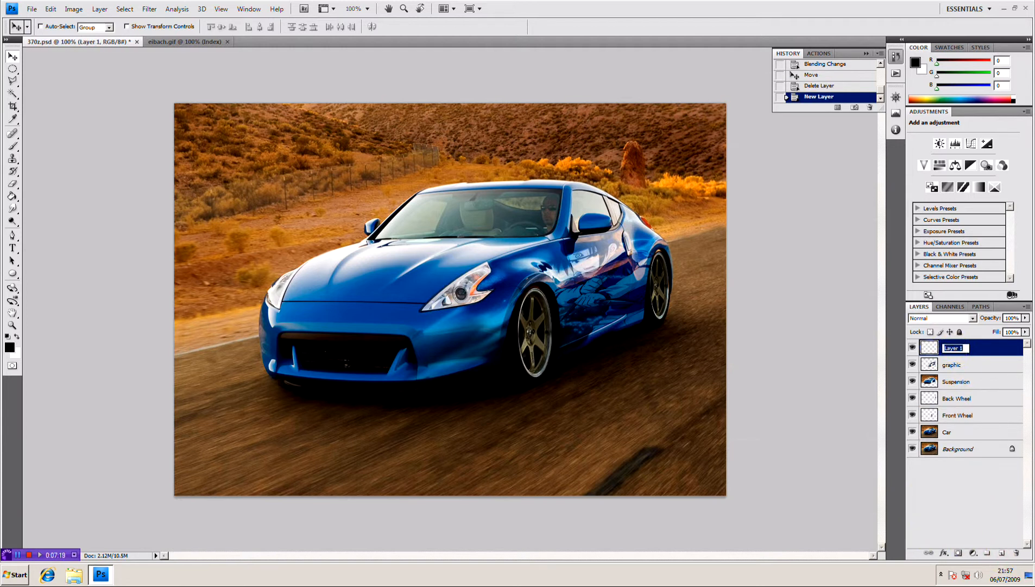
{"action": "type", "text": "desaturate"}
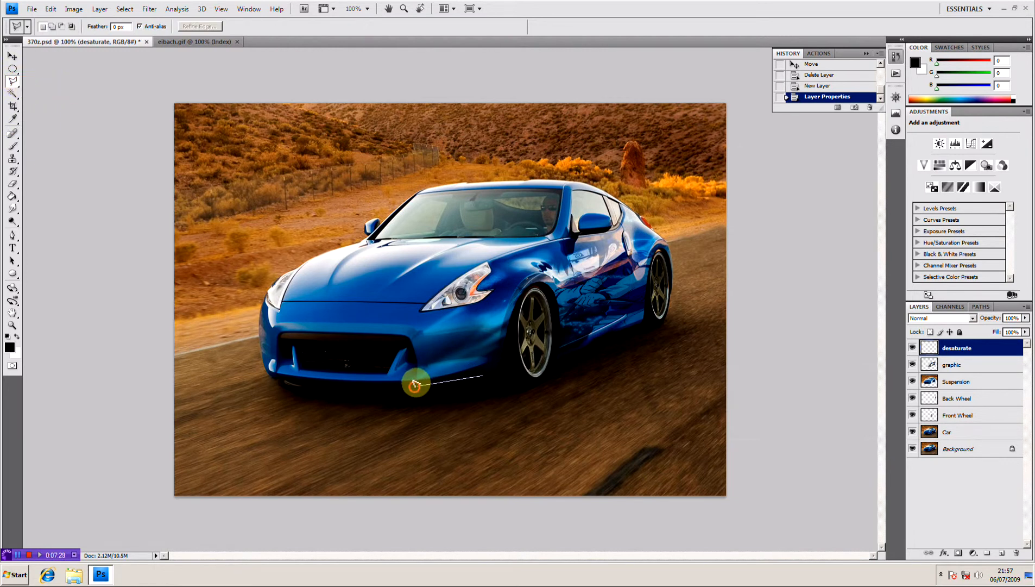
Lasso around the car's outline and invert the selection to cover the background
{"action": "left_click_drag", "start_coordinate": [416, 385], "coordinate": [250, 329]}
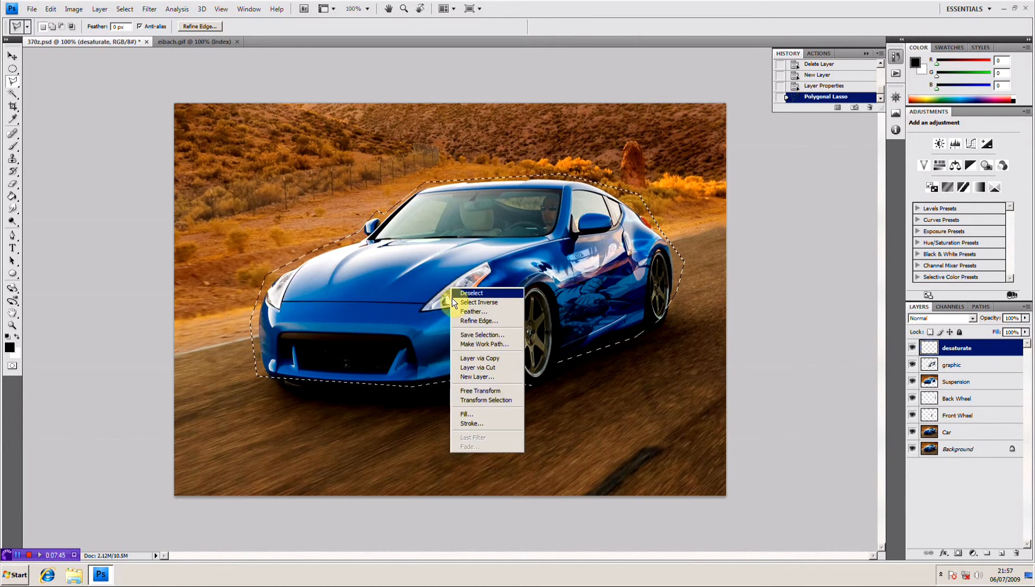
{"action": "left_click", "coordinate": [479, 302]}
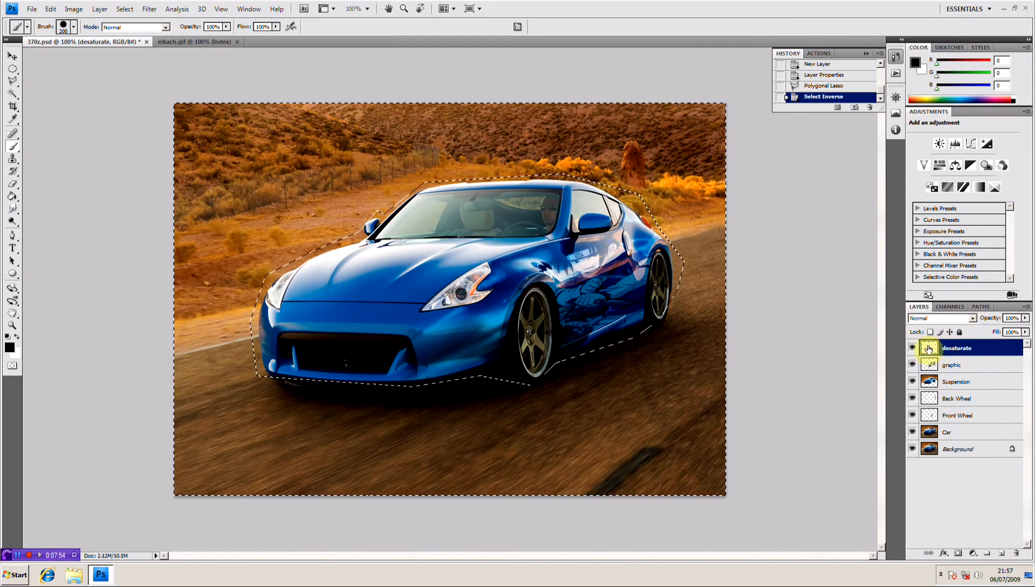
{"action": "left_click", "coordinate": [942, 318]}
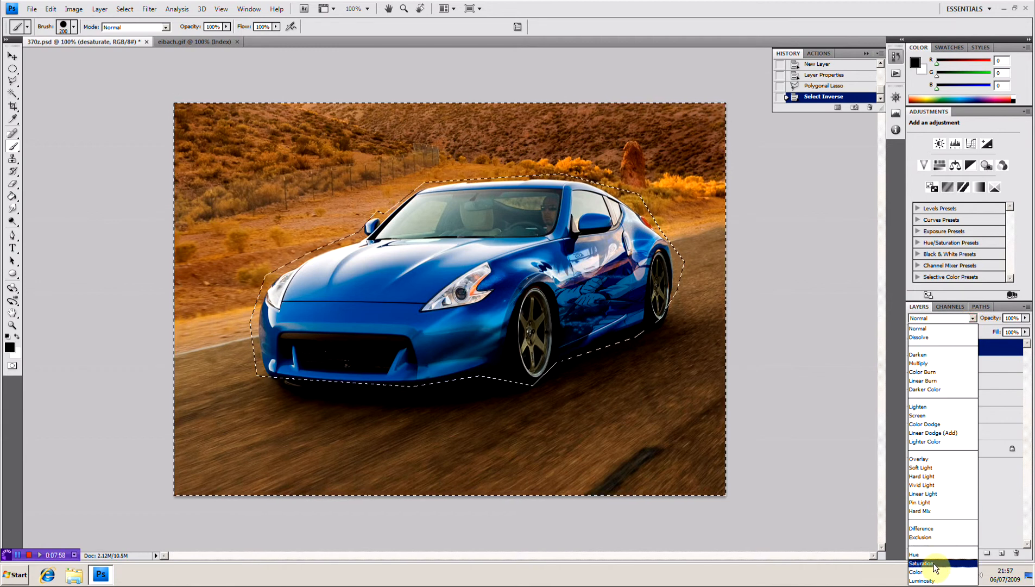
Change the desaturate layer's blend mode to Saturation so the car stays blue
{"action": "left_click", "coordinate": [919, 563]}
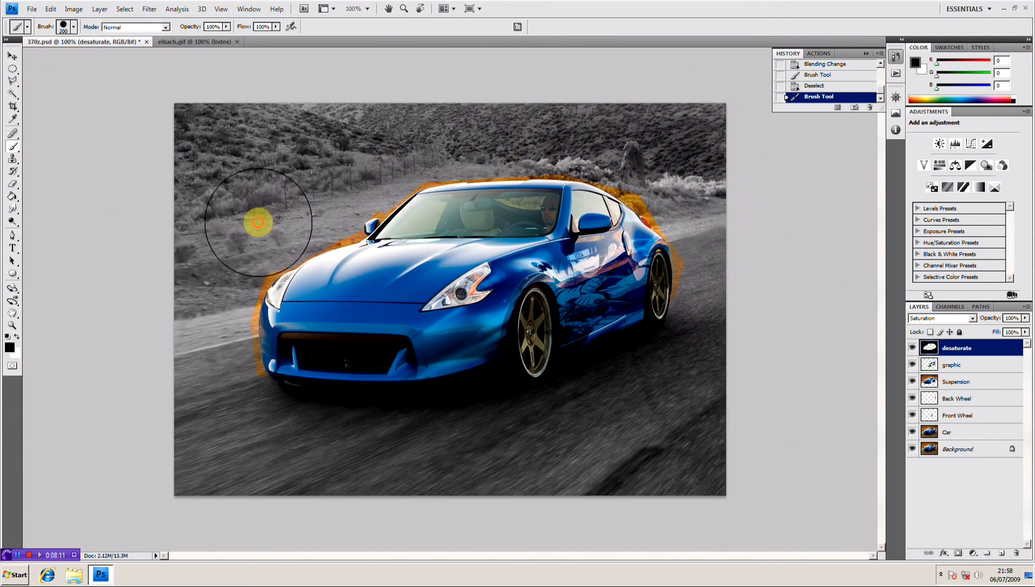
Paint black to desaturate the road, hillside and hills remaining around the car
{"action": "left_click_drag", "start_coordinate": [257, 223], "coordinate": [207, 358]}
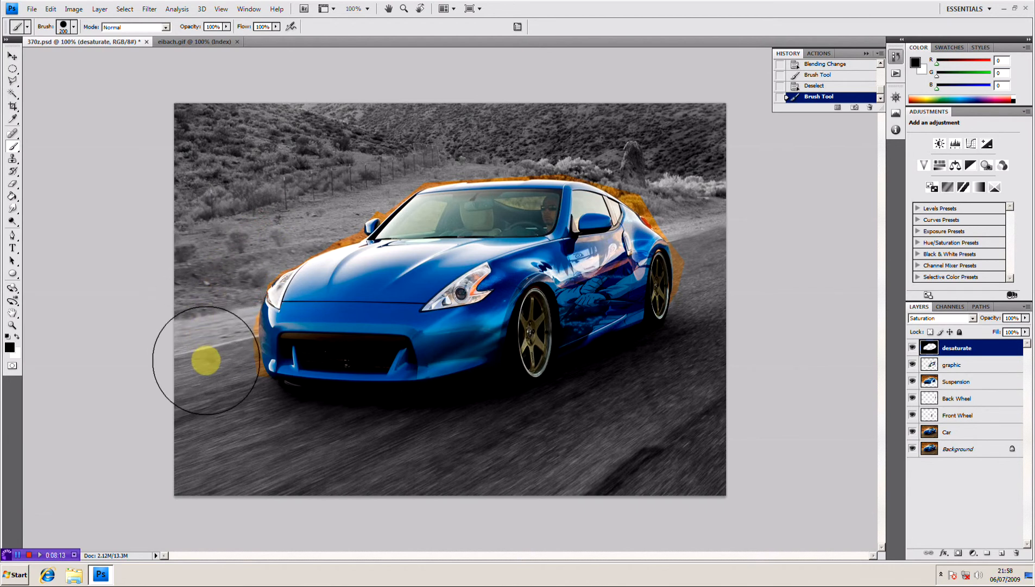
{"action": "mouse_move", "coordinate": [204, 304]}
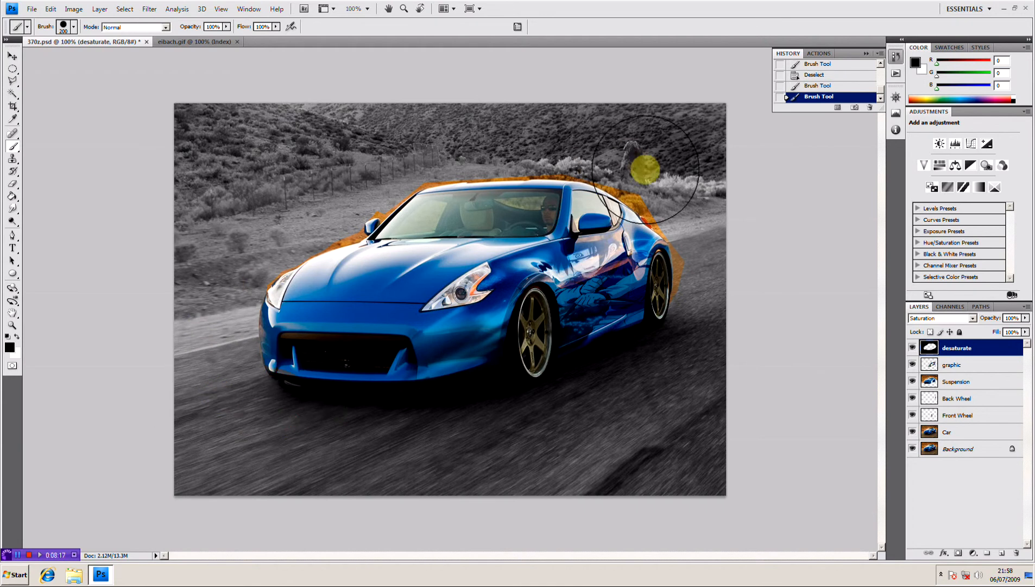
{"action": "left_click_drag", "start_coordinate": [651, 170], "coordinate": [727, 278]}
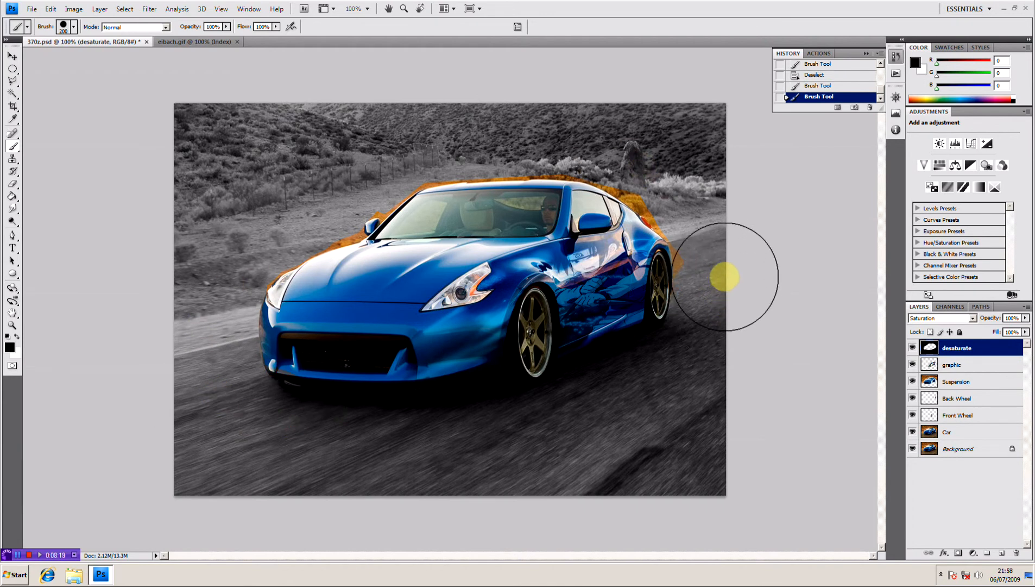
{"action": "left_click_drag", "start_coordinate": [724, 278], "coordinate": [696, 192]}
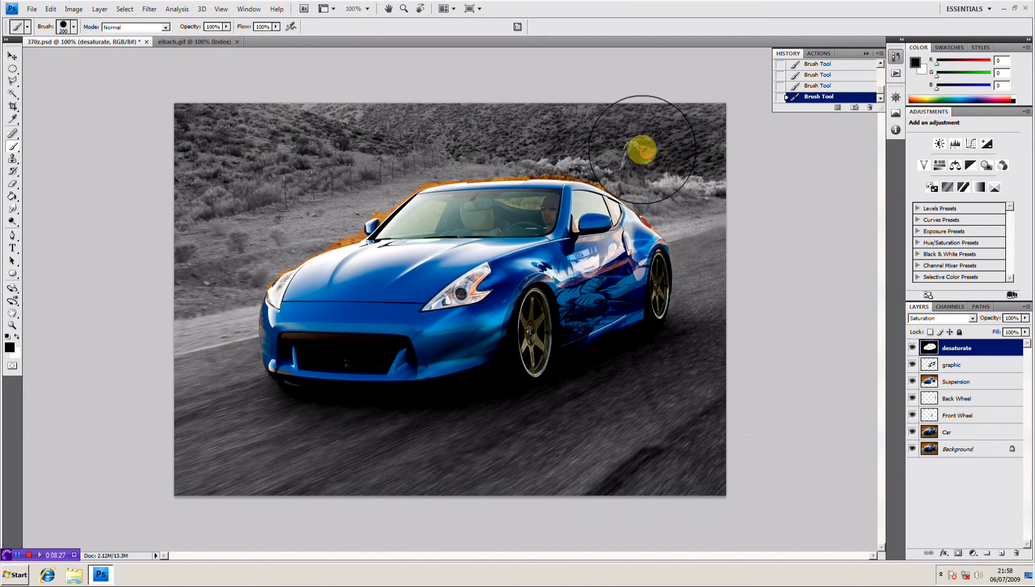
{"action": "left_click_drag", "start_coordinate": [644, 148], "coordinate": [521, 126]}
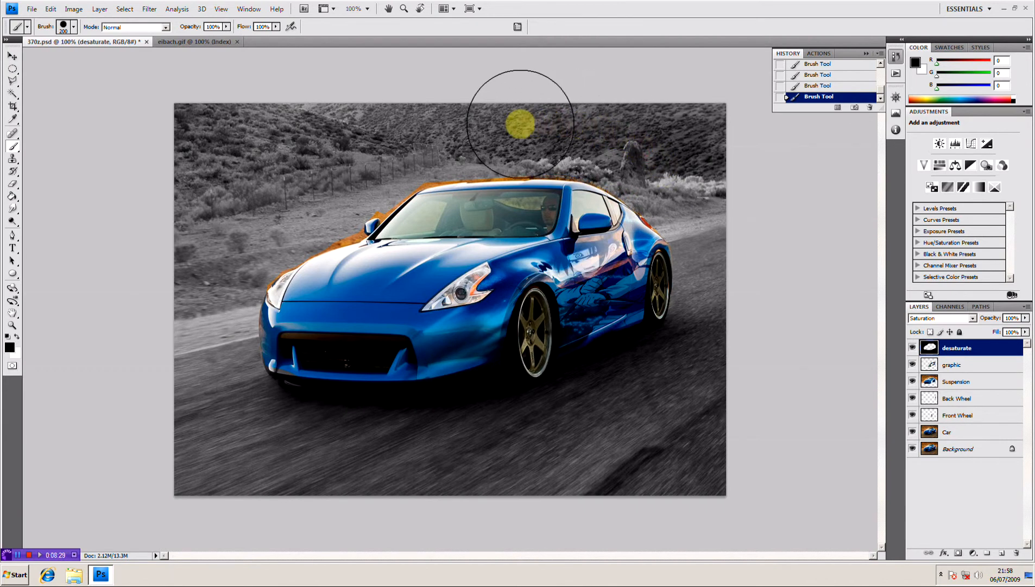
{"action": "mouse_move", "coordinate": [408, 131]}
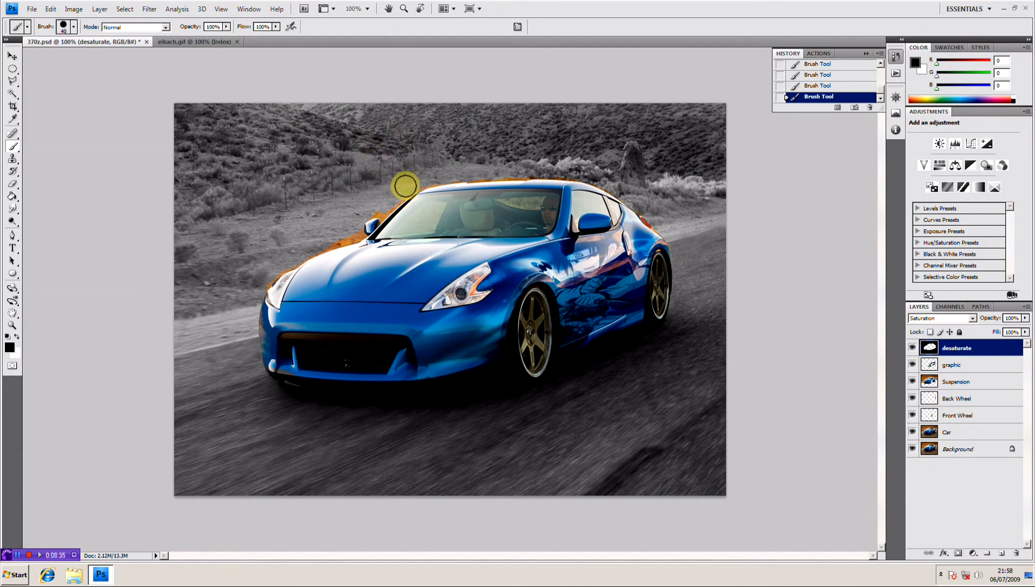
Paint out the orange fringe along the windscreen, bonnet, headlight and wing mirror
{"action": "left_click_drag", "start_coordinate": [406, 184], "coordinate": [350, 220]}
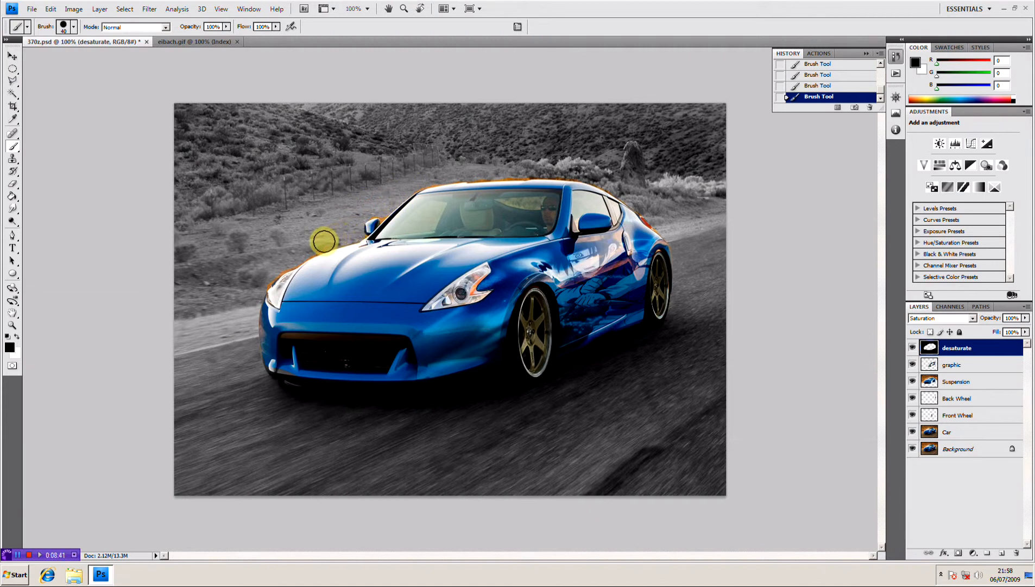
{"action": "left_click_drag", "start_coordinate": [324, 241], "coordinate": [267, 276]}
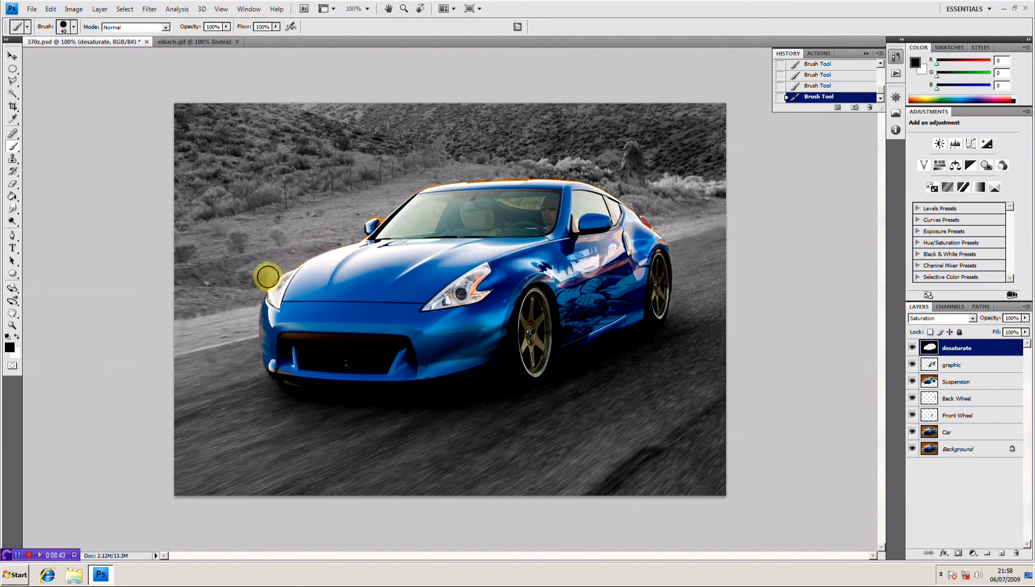
{"action": "left_click_drag", "start_coordinate": [268, 276], "coordinate": [343, 236]}
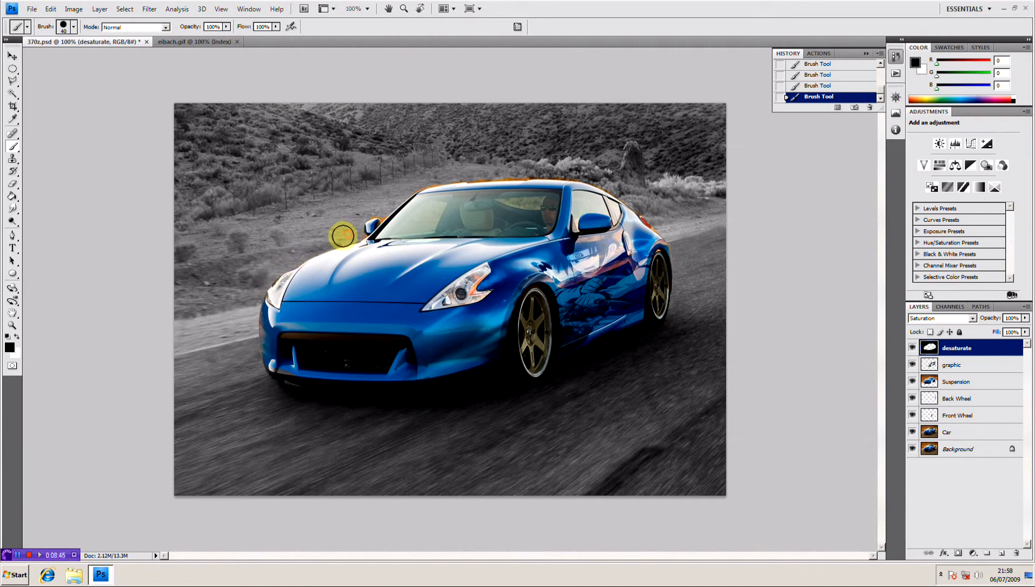
{"action": "left_click_drag", "start_coordinate": [344, 236], "coordinate": [505, 175]}
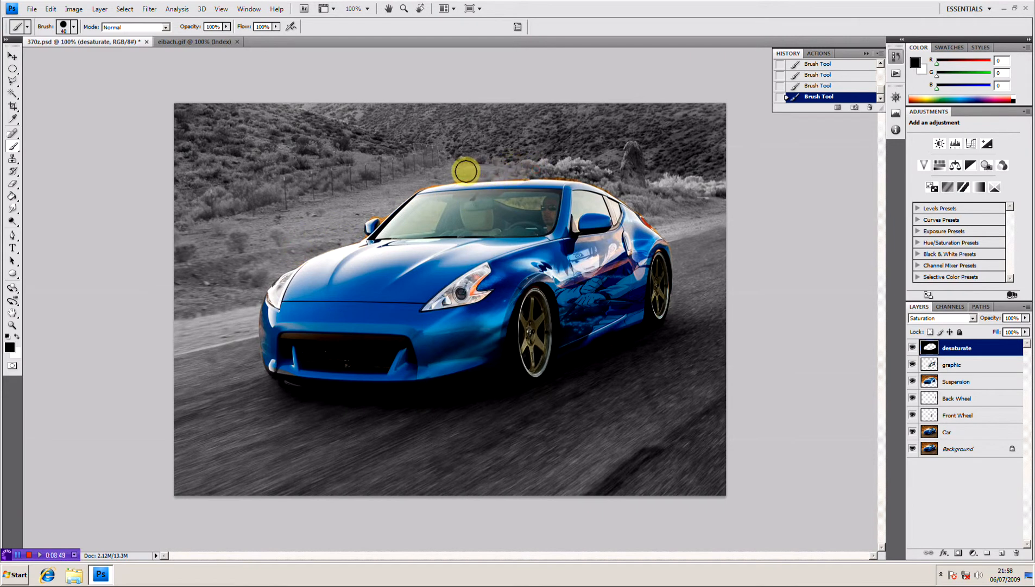
Clean the remaining orange edge along the roofline and windscreen pillar
{"action": "left_click_drag", "start_coordinate": [465, 170], "coordinate": [517, 171]}
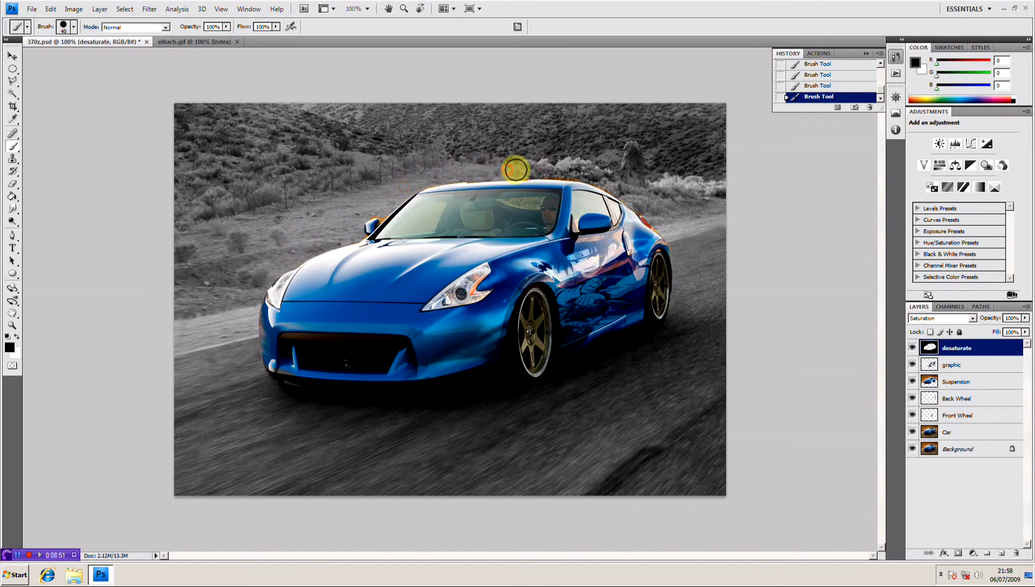
{"action": "left_click_drag", "start_coordinate": [515, 170], "coordinate": [636, 197]}
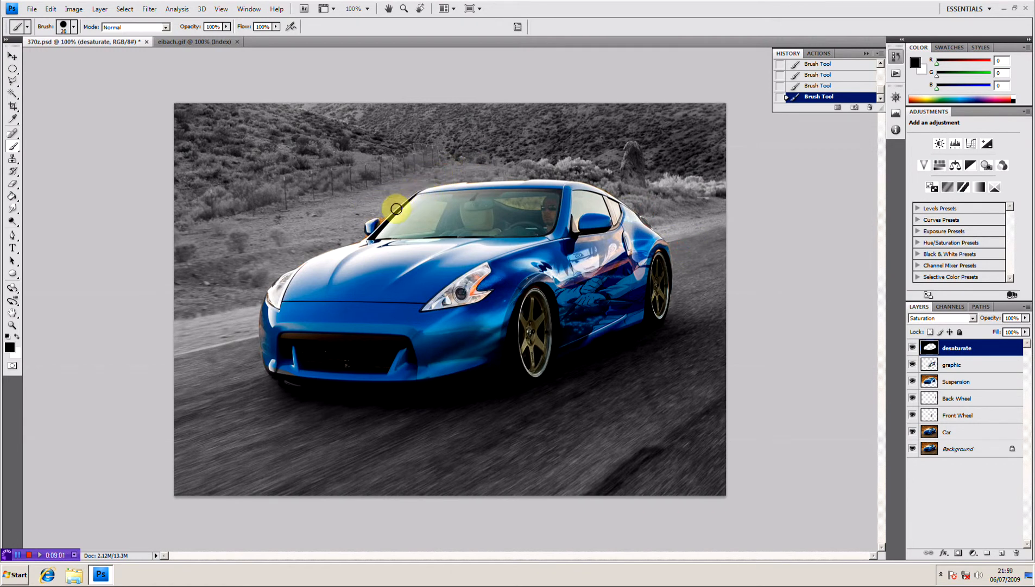
{"action": "left_click_drag", "start_coordinate": [397, 209], "coordinate": [376, 222]}
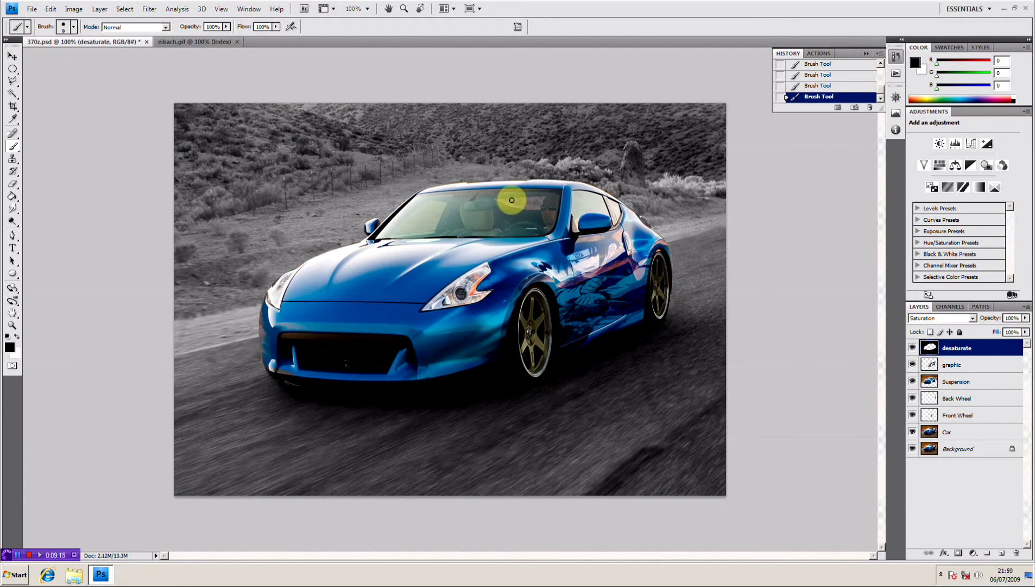
{"action": "left_click_drag", "start_coordinate": [511, 200], "coordinate": [421, 209]}
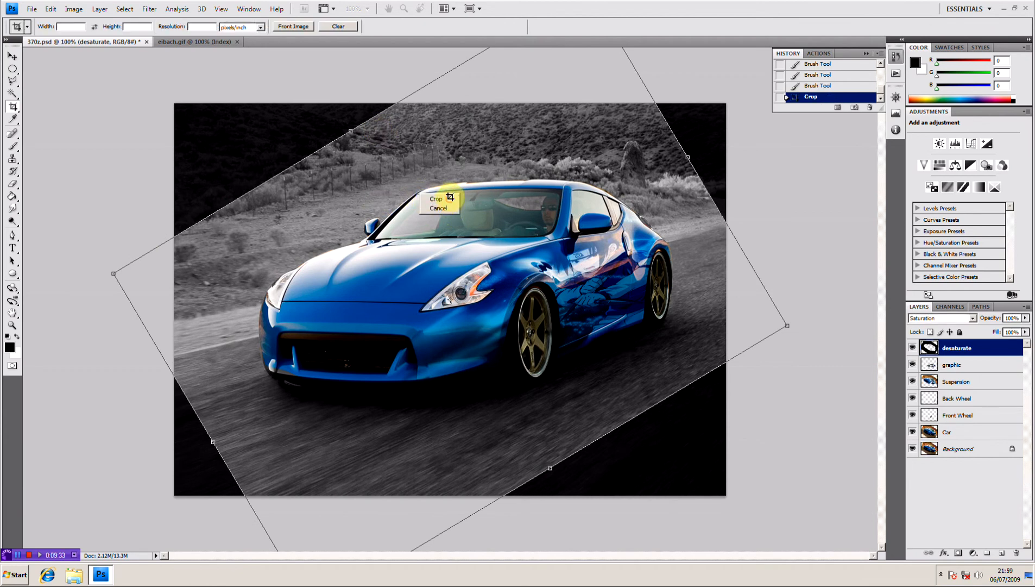
Cancel the tilted crop so the image stays uncropped before merging layers
{"action": "left_click", "coordinate": [434, 199]}
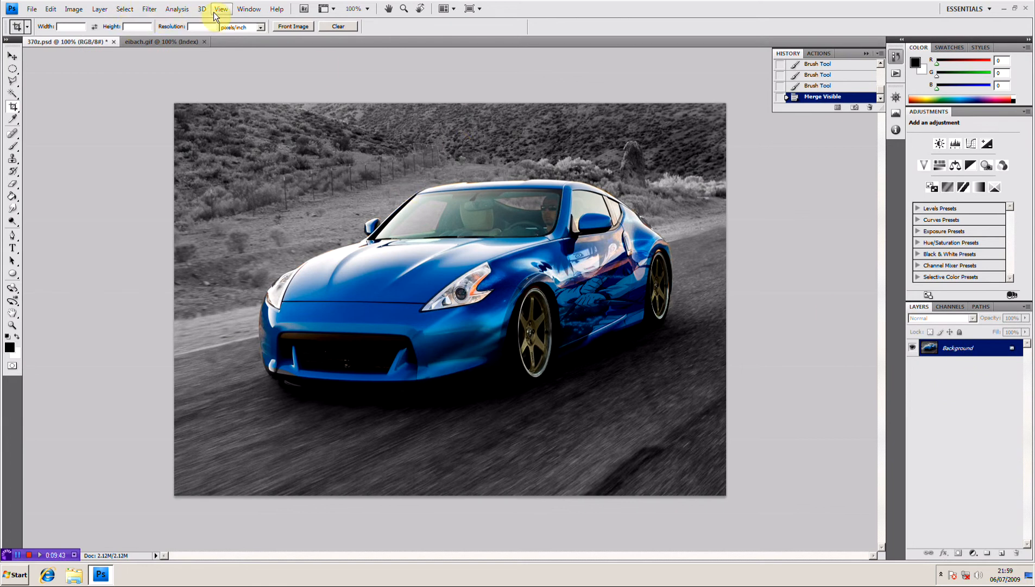
Apply Filter > Stylize > Solarize, giving the car psychedelic green and orange tones
{"action": "left_click", "coordinate": [133, 9]}
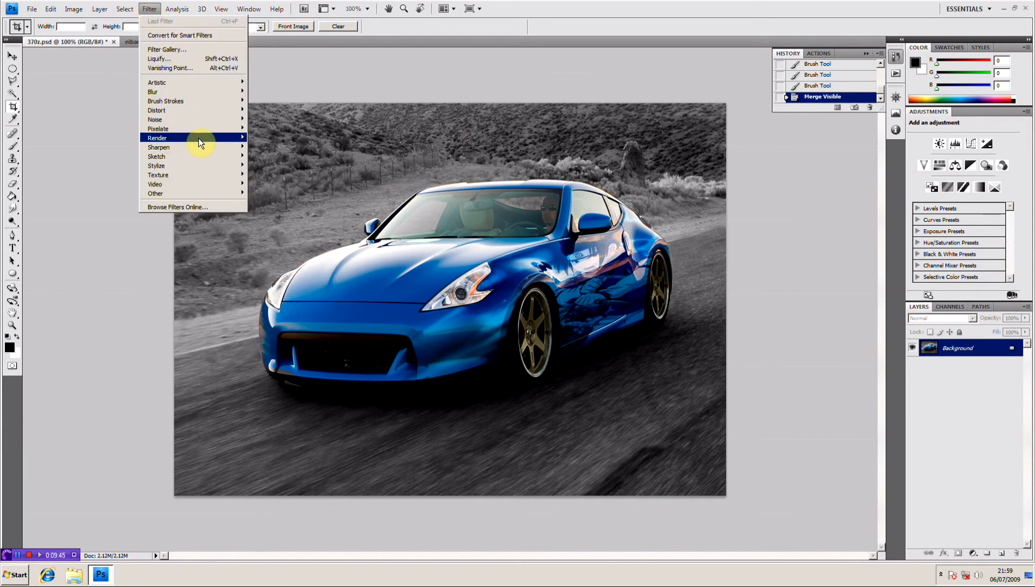
{"action": "mouse_move", "coordinate": [204, 168]}
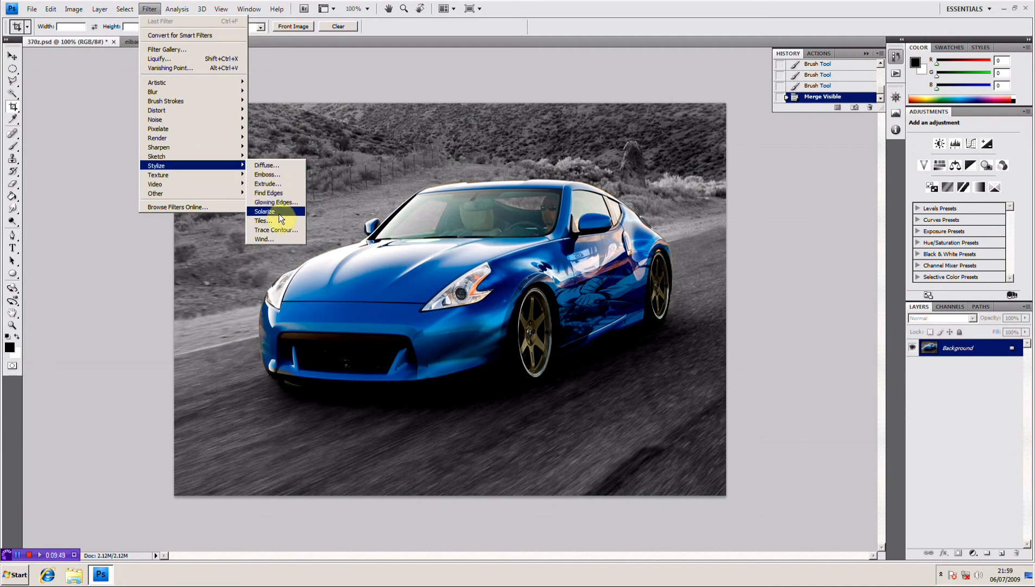
{"action": "left_click", "coordinate": [264, 212]}
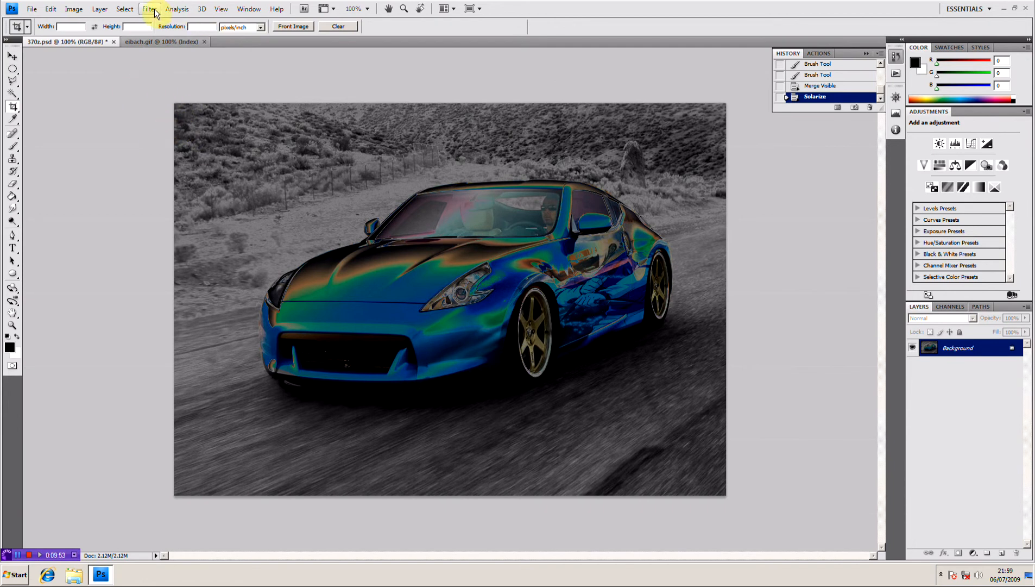
{"action": "left_click", "coordinate": [146, 8]}
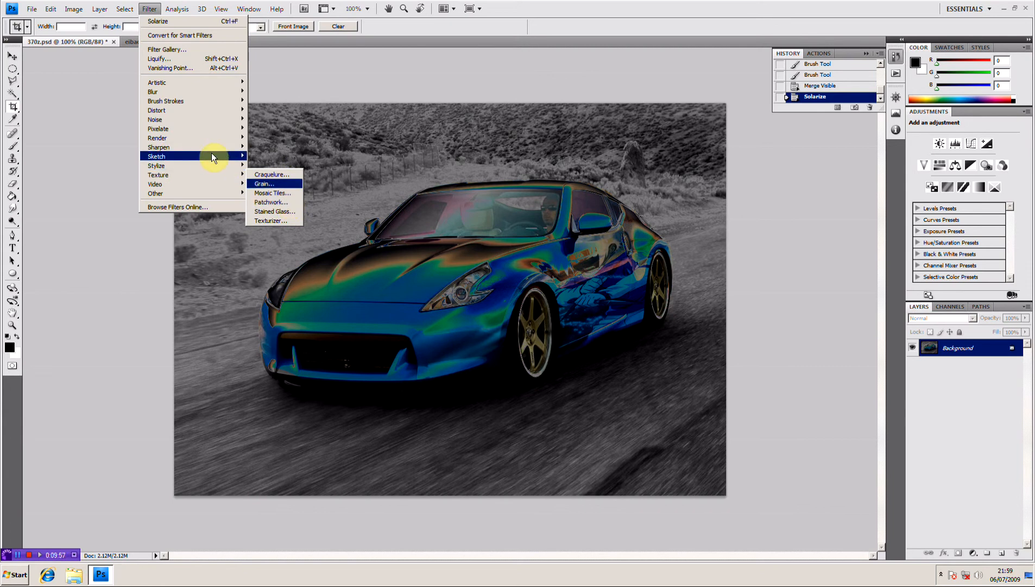
{"action": "mouse_move", "coordinate": [179, 128]}
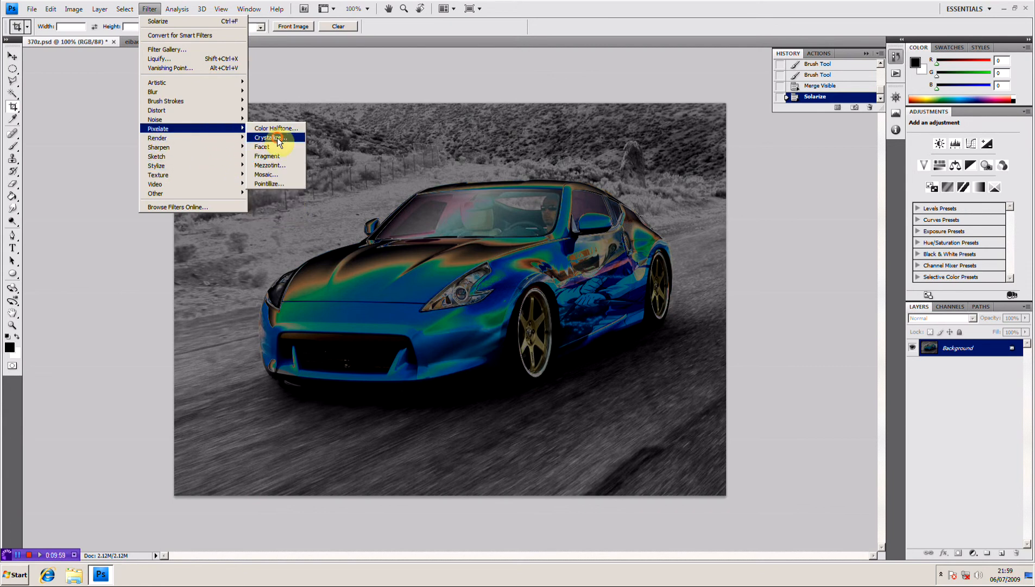
Apply Crystallize, then undo it via History and clear the selection with Ctrl+D
{"action": "left_click", "coordinate": [272, 137]}
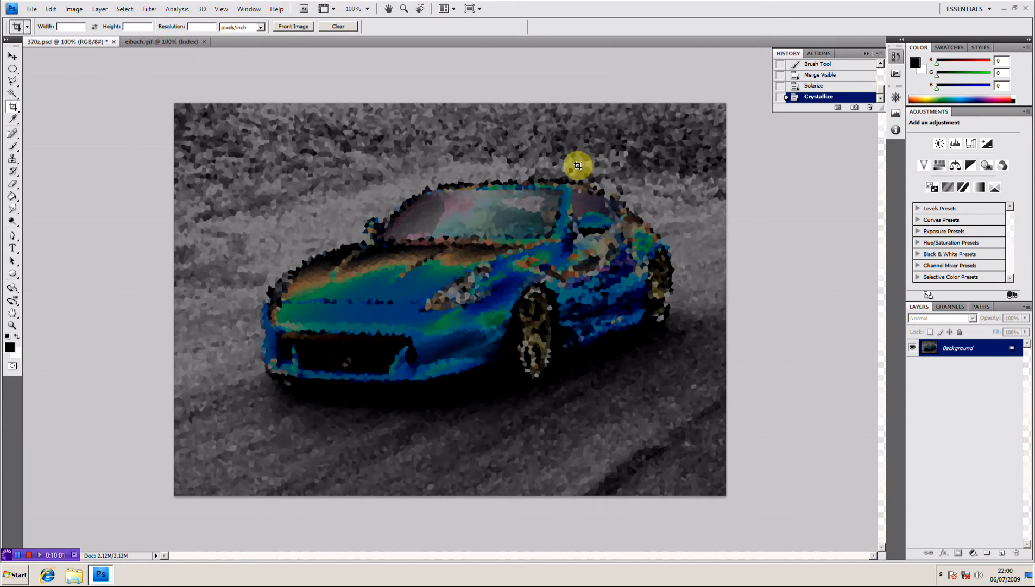
{"action": "mouse_move", "coordinate": [494, 148]}
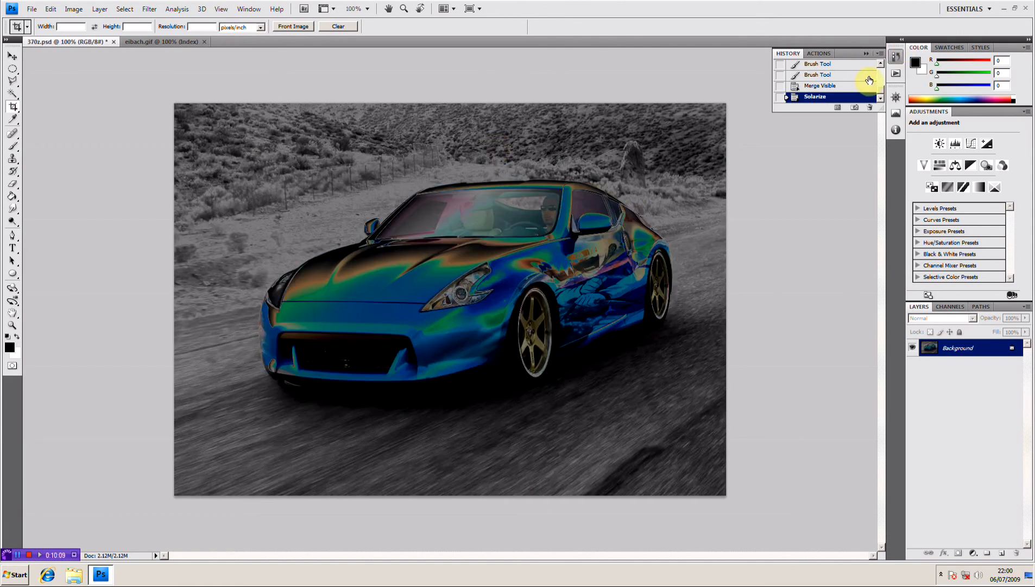
{"action": "left_click", "coordinate": [830, 75]}
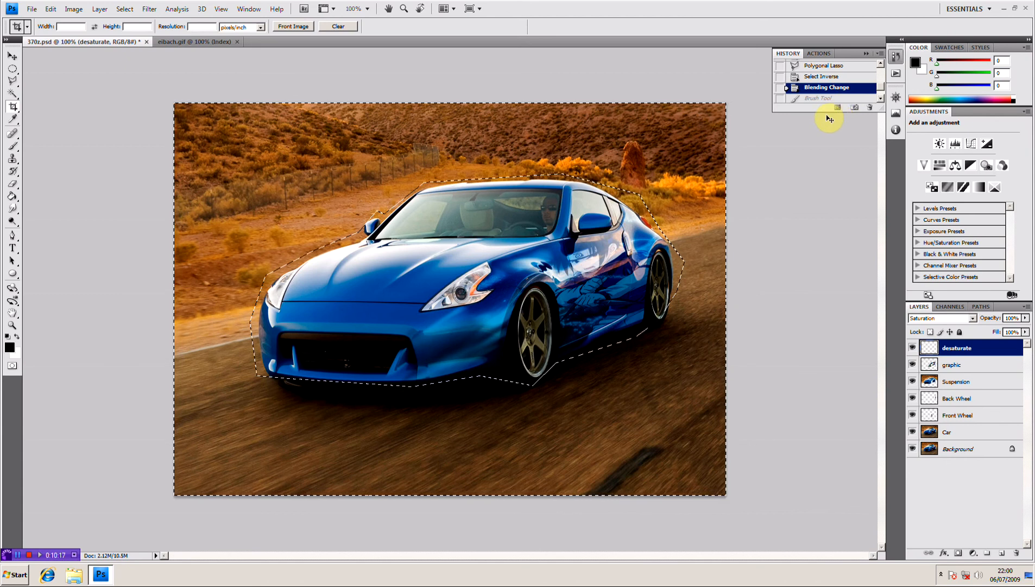
{"action": "key", "text": "Ctrl+D"}
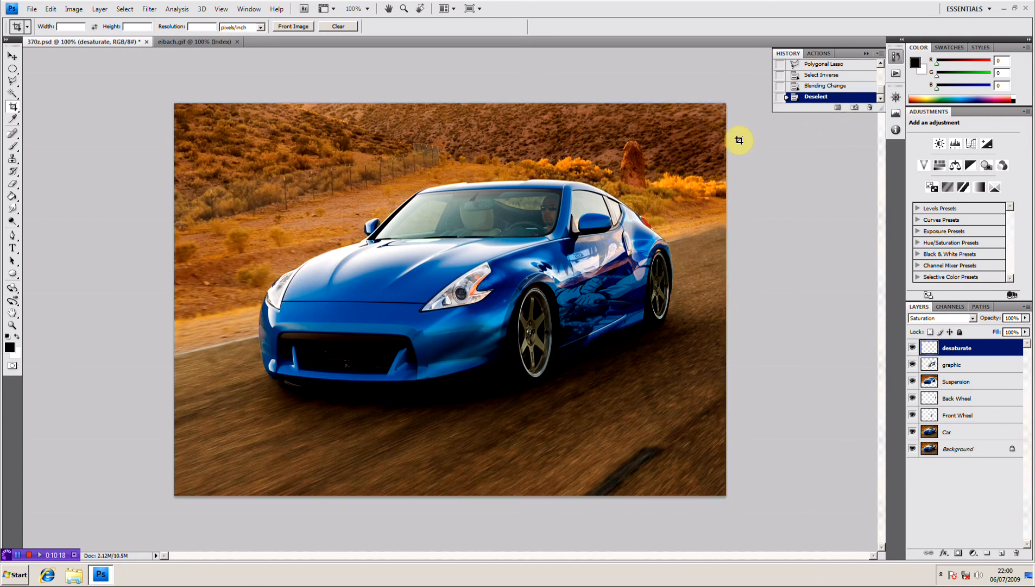